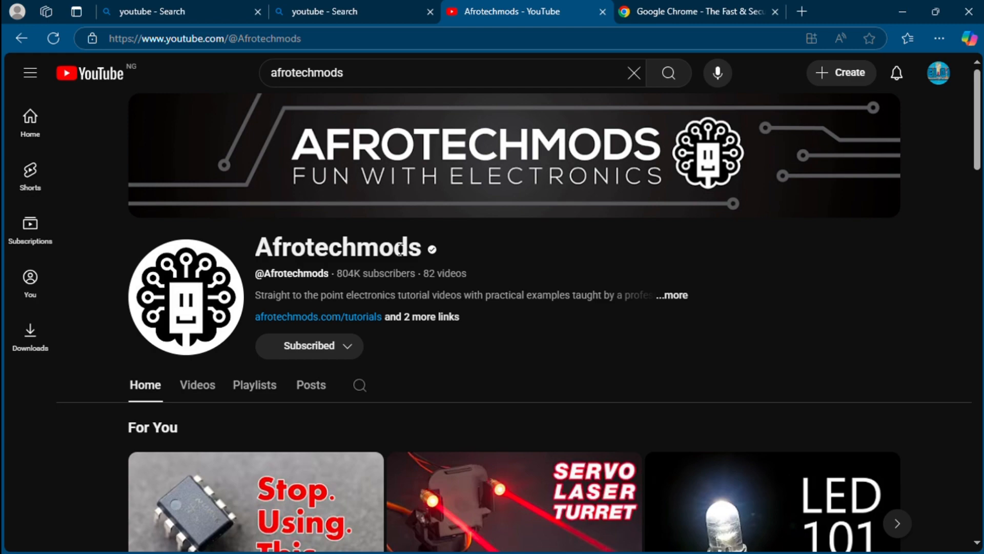
# Browse down the Afrotechmods home page and start its op amp tutorial video.
pyautogui.scroll(-3)
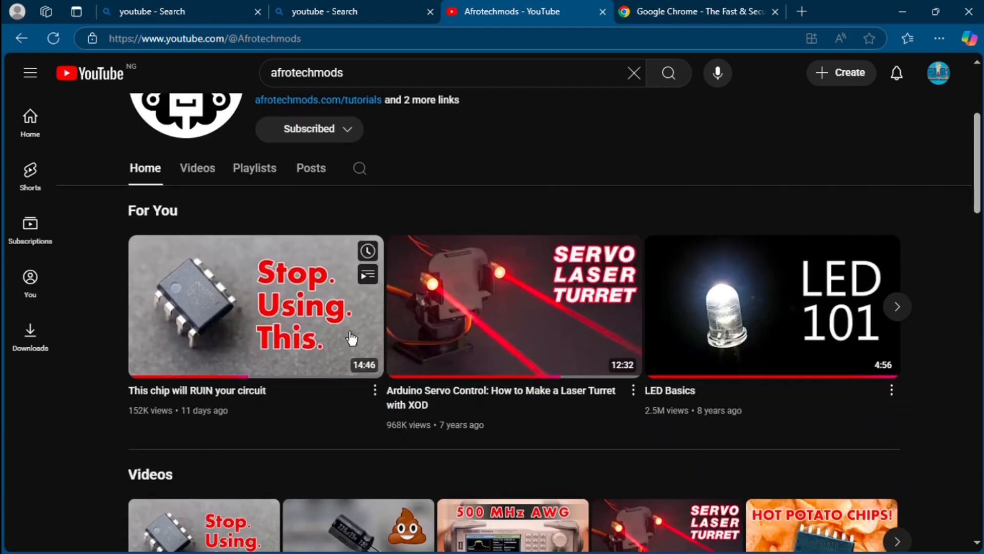
pyautogui.scroll(-3)
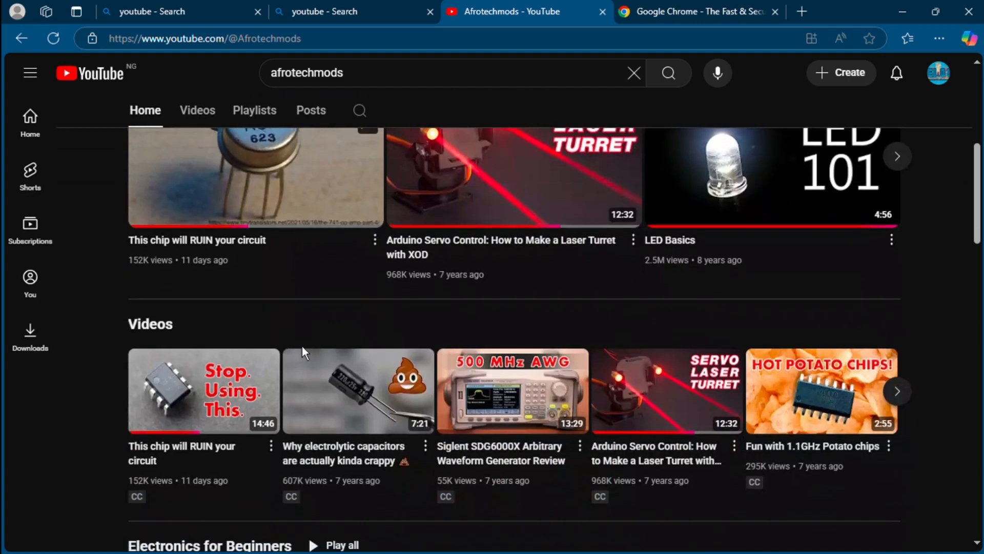
pyautogui.scroll(-3)
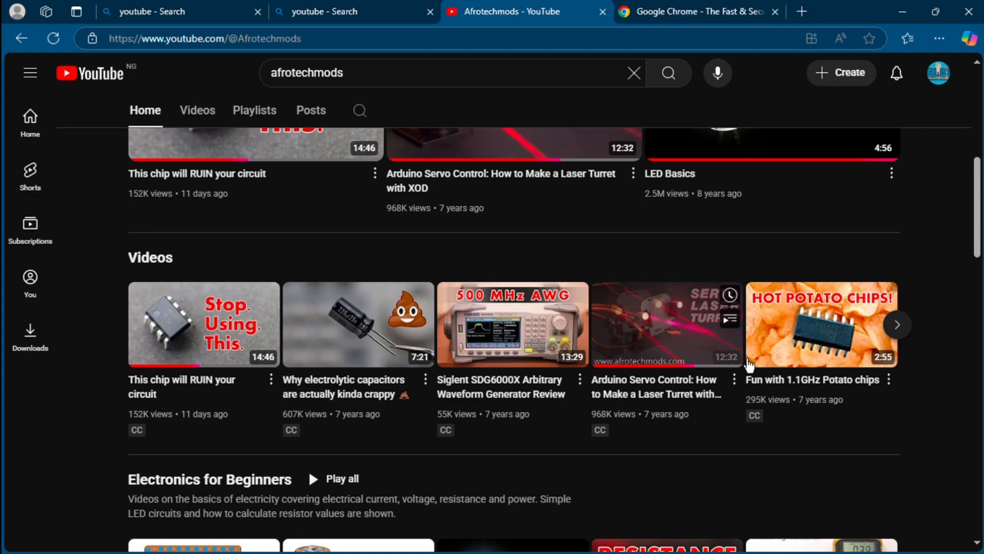
pyautogui.scroll(-3)
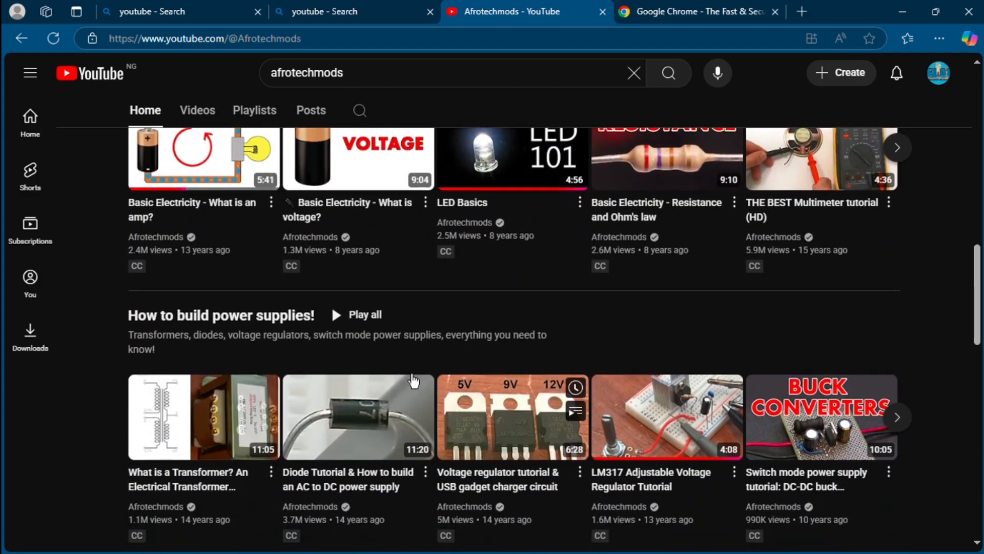
pyautogui.click(255, 110)
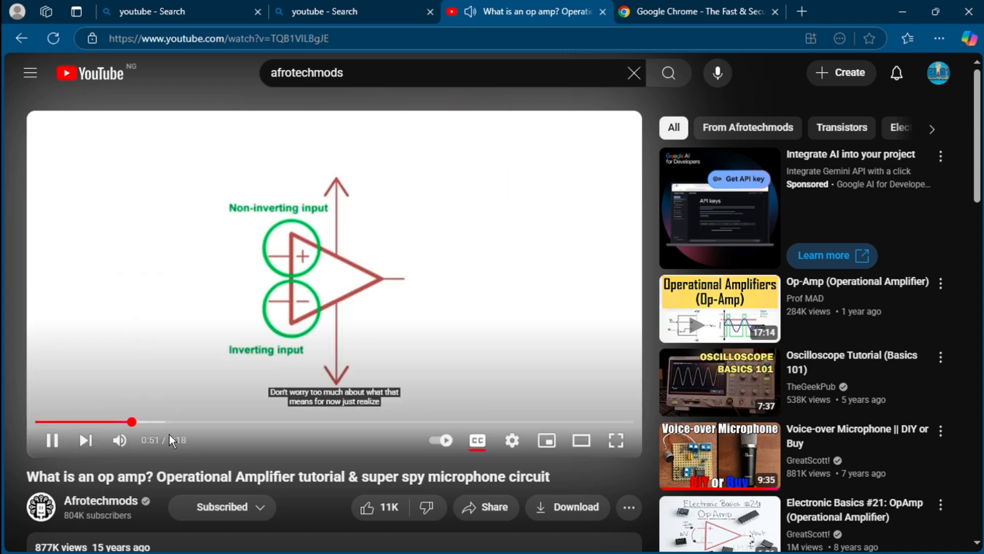
pyautogui.moveTo(216, 447)
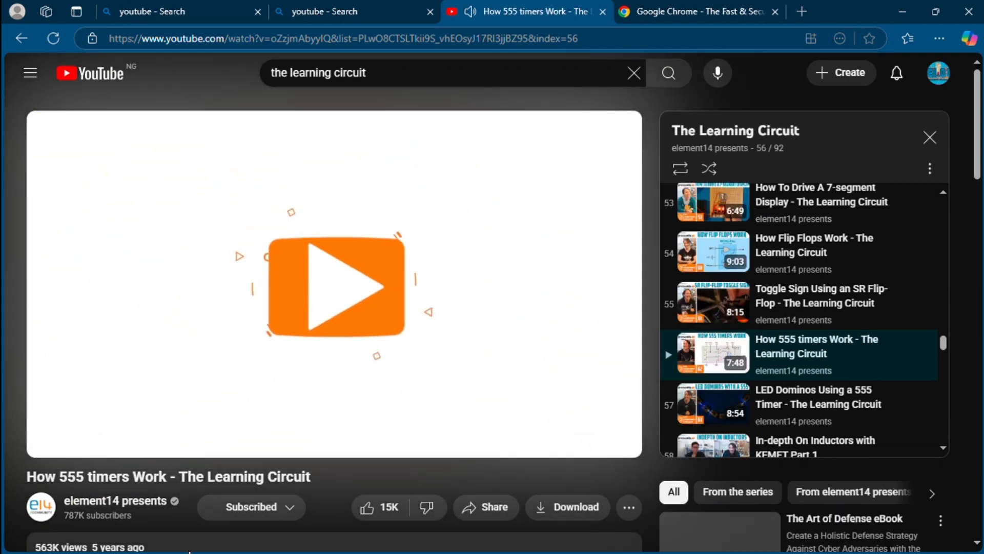
# Interact with the player controls under the How 555 timers Work video.
pyautogui.click(337, 286)
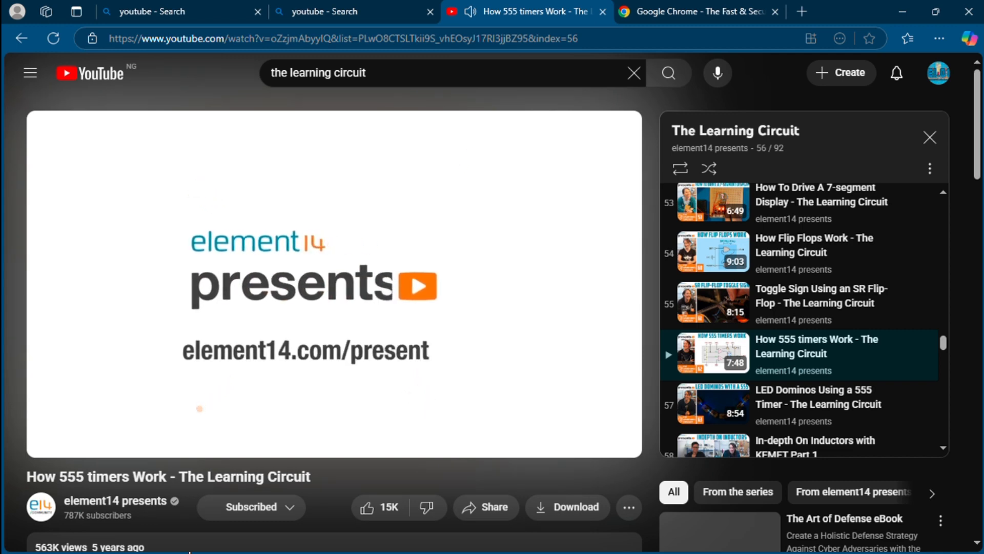
pyautogui.click(376, 506)
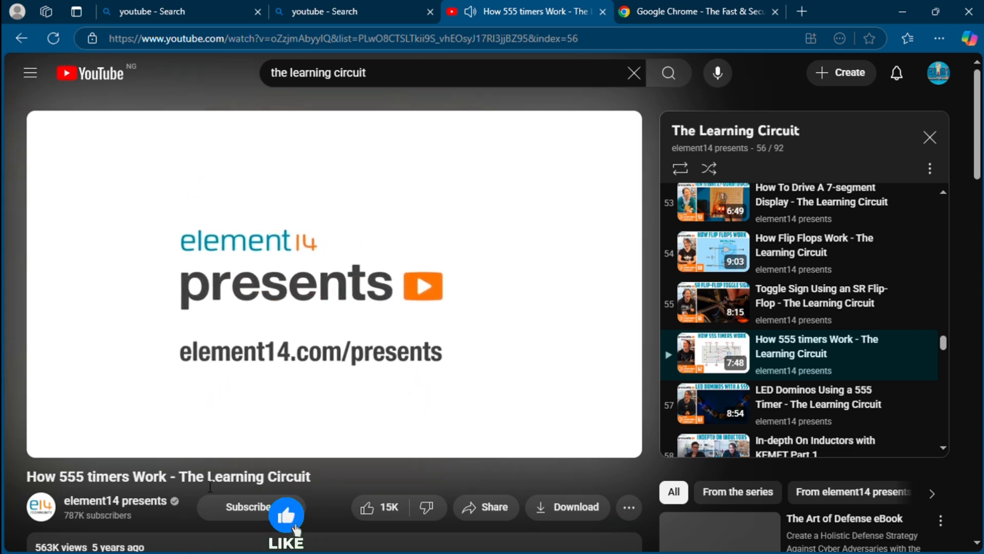
pyautogui.click(250, 507)
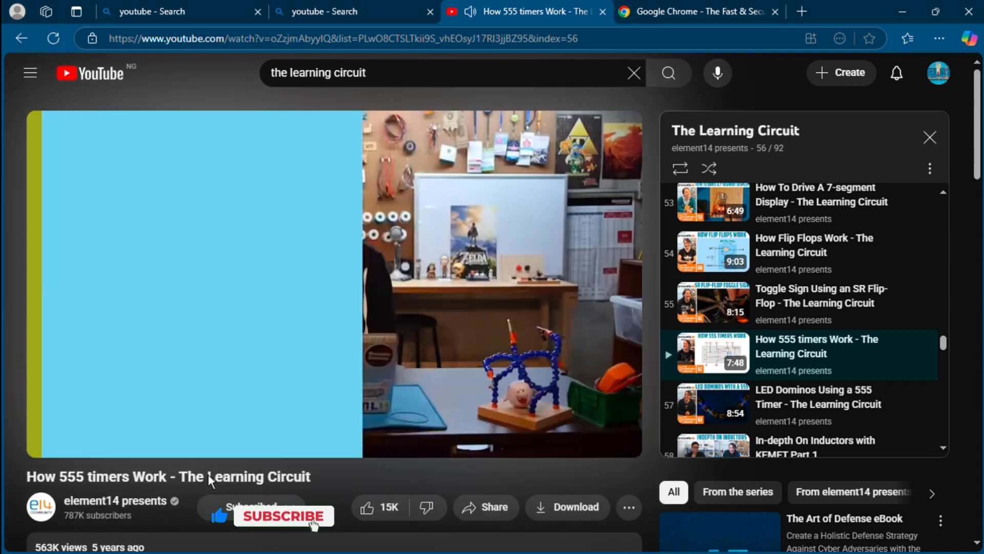
pyautogui.click(284, 515)
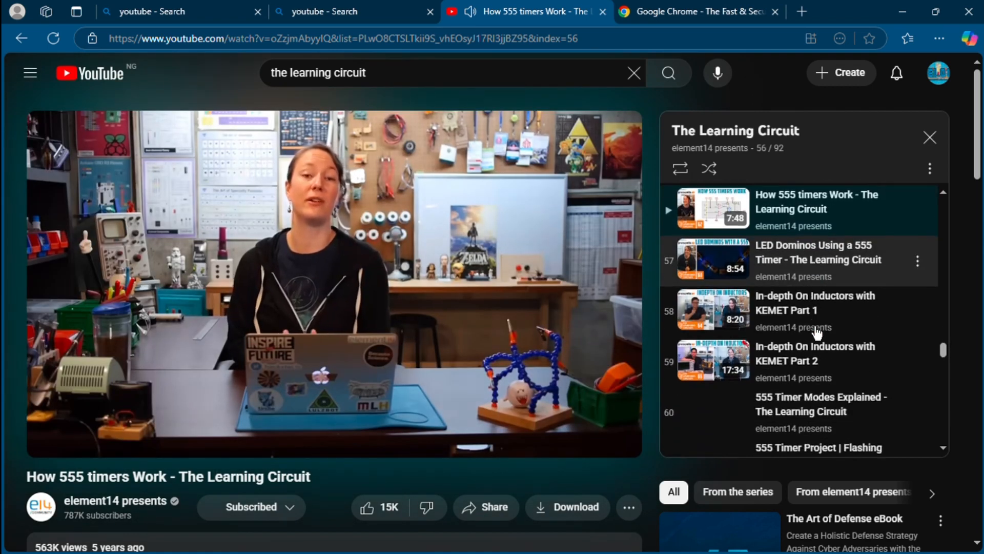
# Browse the playlist panel, then go to the element14 presents channel page.
pyautogui.scroll(-3)
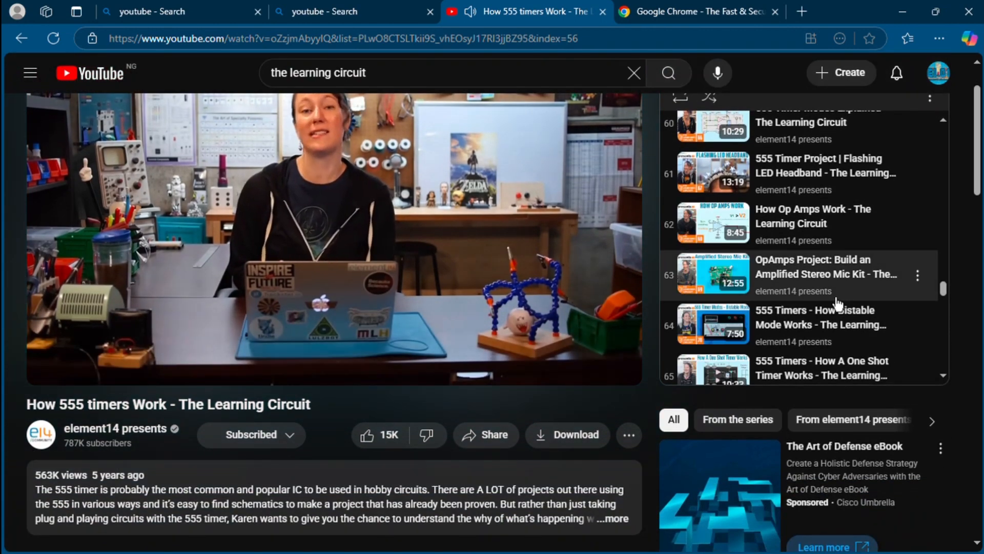
pyautogui.scroll(-3)
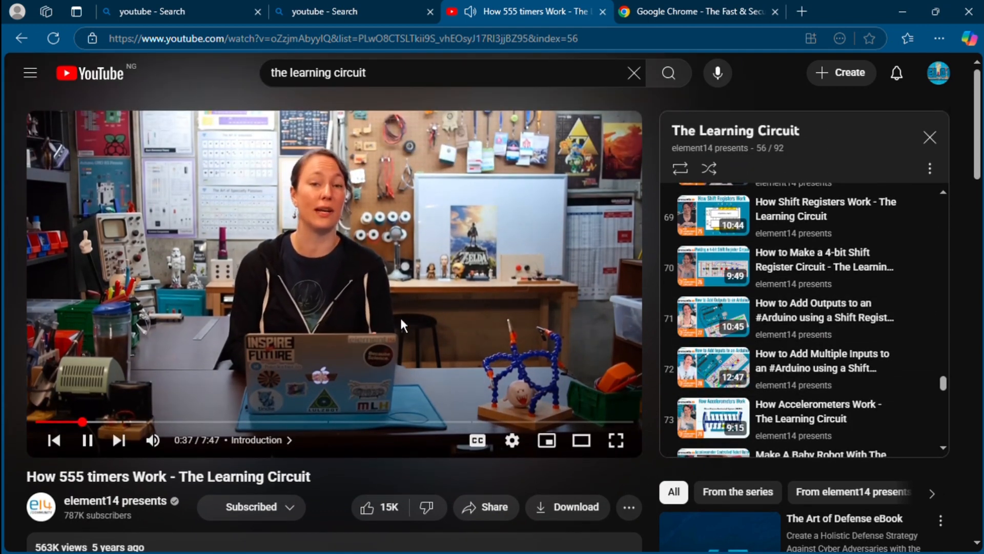
pyautogui.scroll(-3)
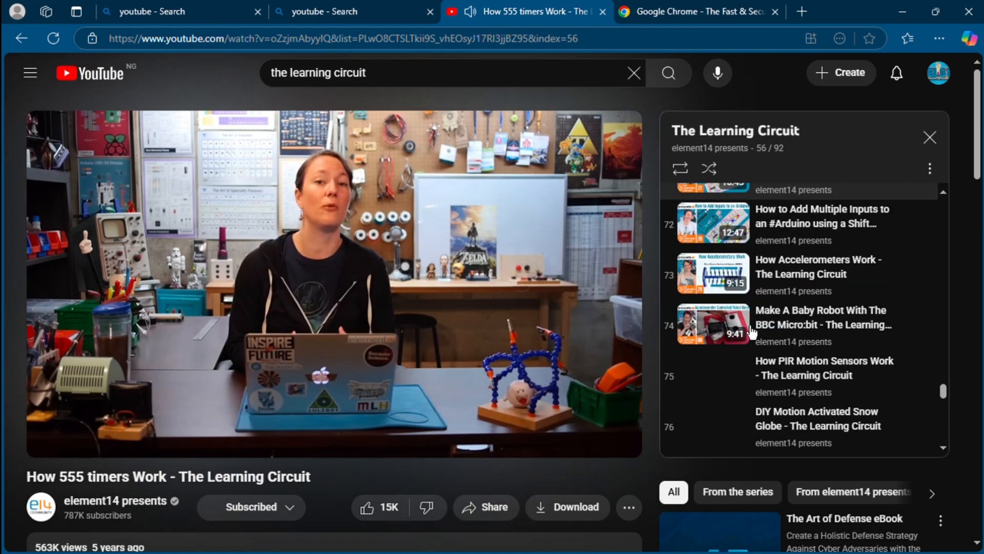
pyautogui.scroll(-3)
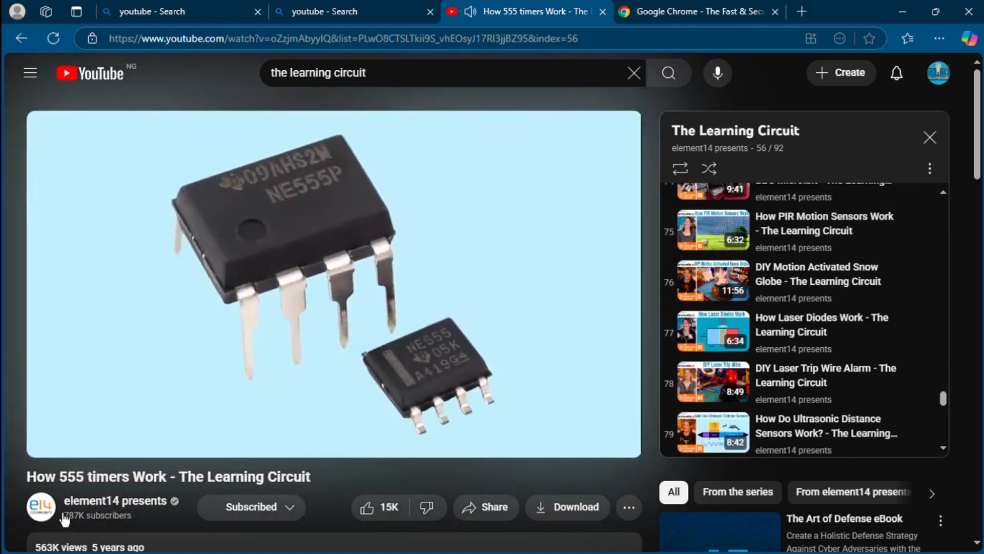
pyautogui.click(116, 500)
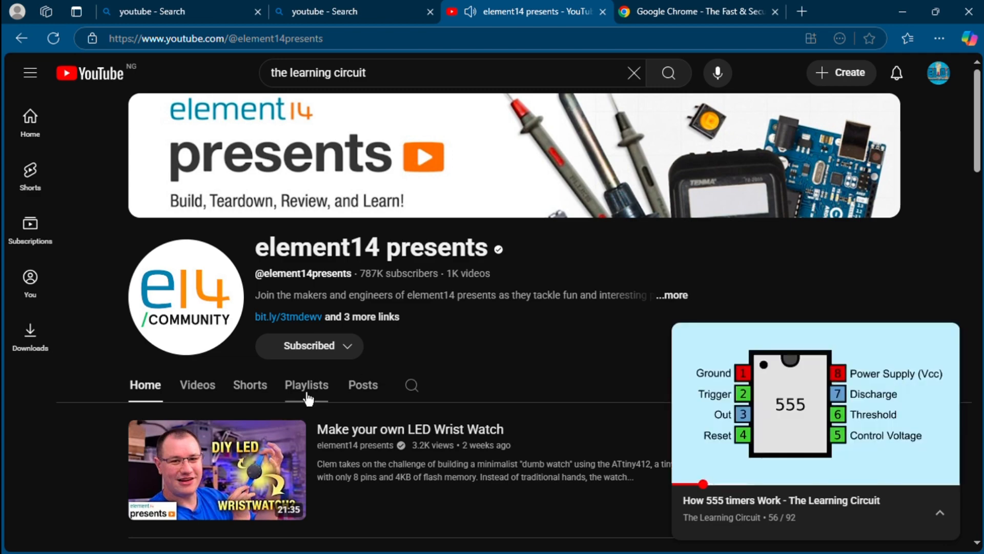
# Start The Learning Circuit playlist from the channel's Playlists listing.
pyautogui.click(307, 385)
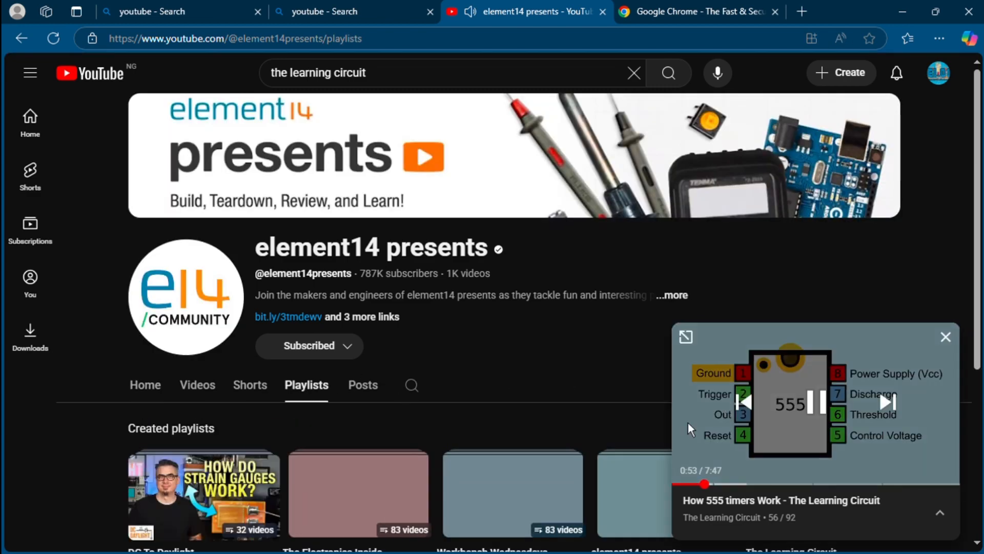
pyautogui.scroll(-3)
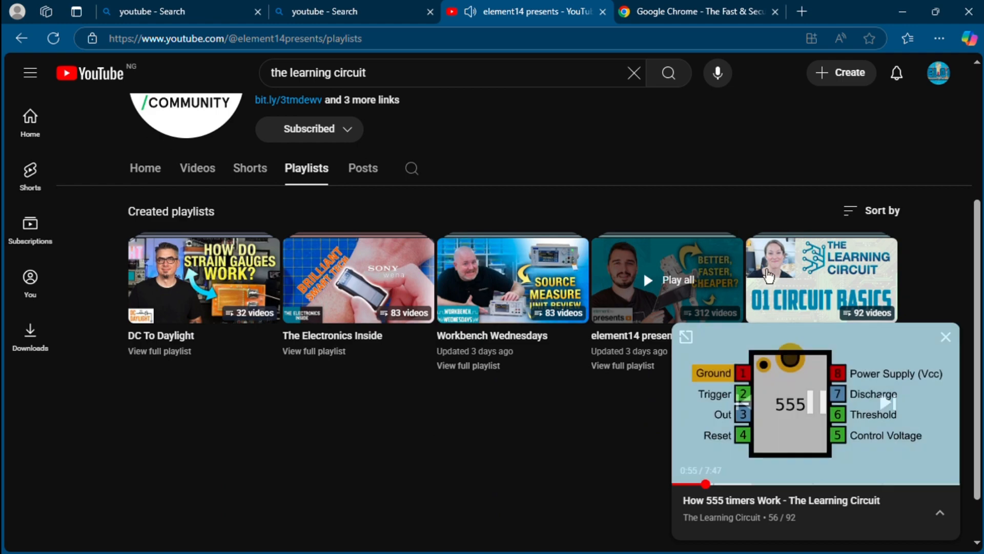
pyautogui.click(781, 500)
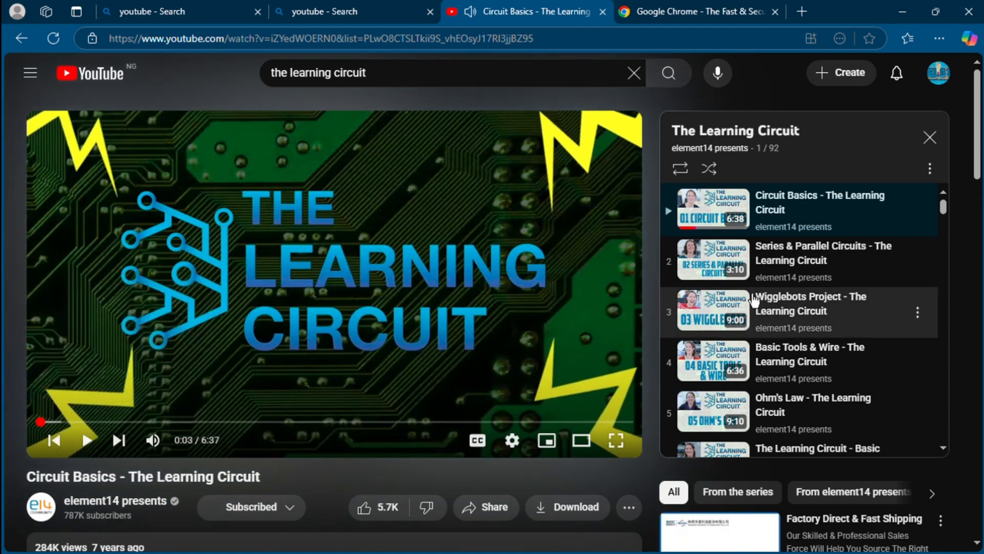
# Browse down the Circuit Basics video page to its comments and back.
pyautogui.scroll(-3)
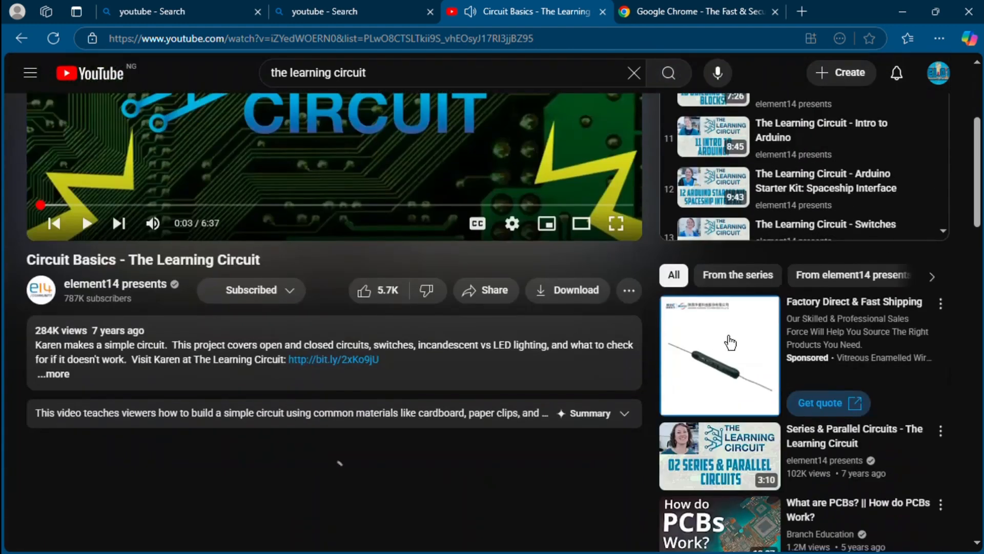
pyautogui.scroll(-3)
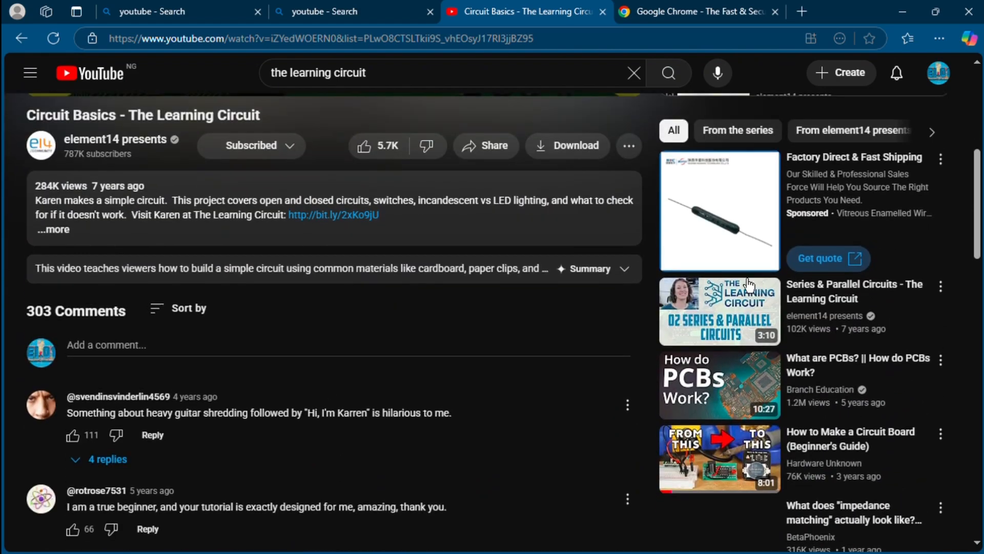
pyautogui.scroll(-3)
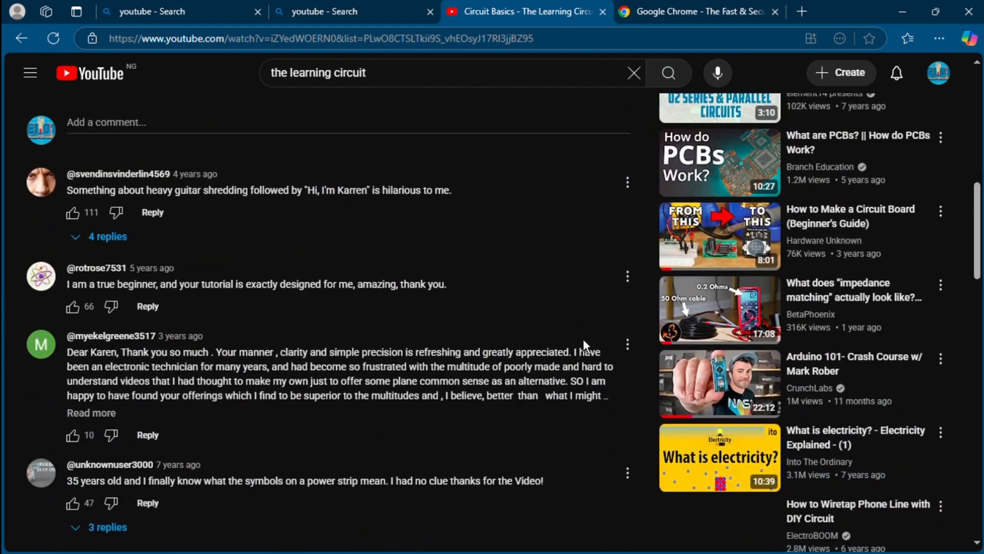
pyautogui.scroll(3)
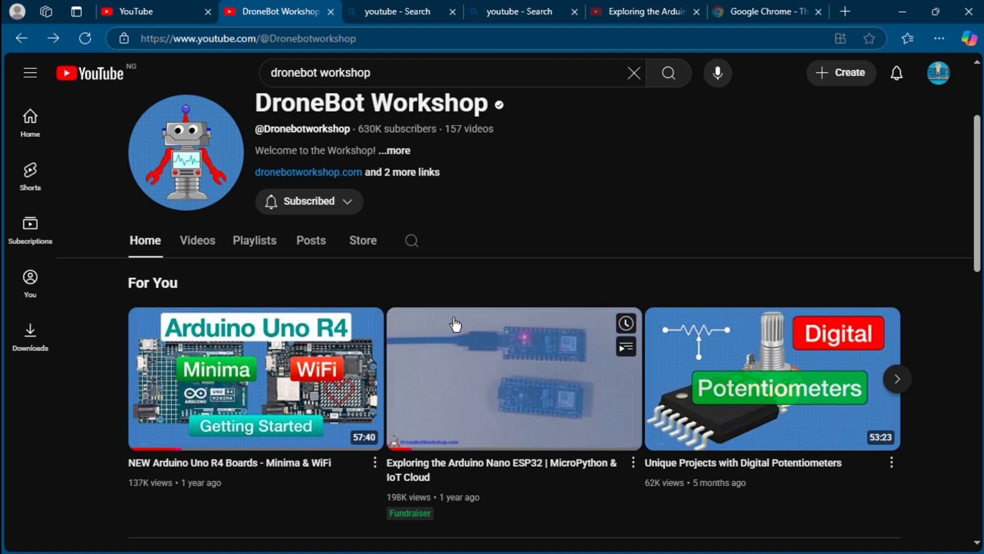
# From DroneBot Workshop's Videos listing, start the RC Robot Car - RC Controls and Arduino video.
pyautogui.scroll(3)
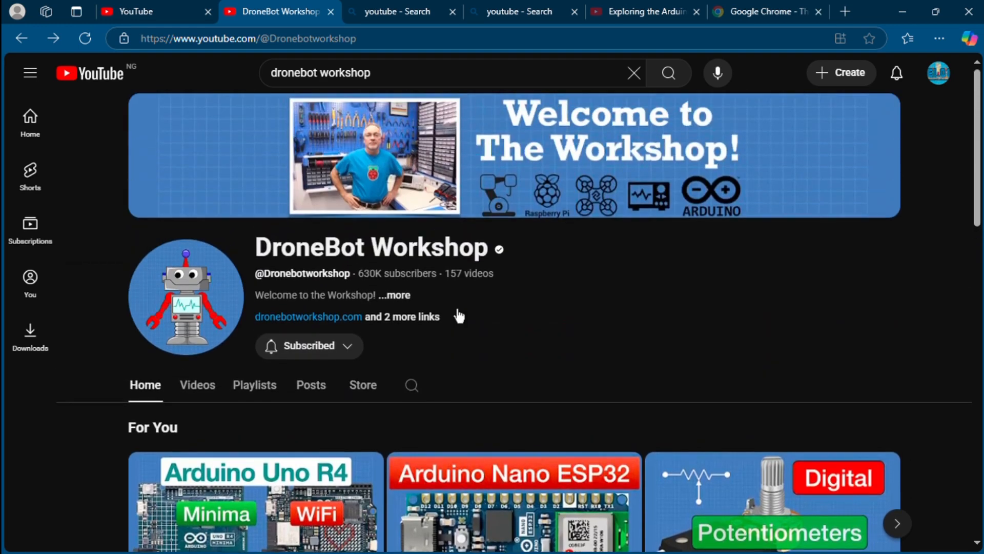
pyautogui.moveTo(426, 195)
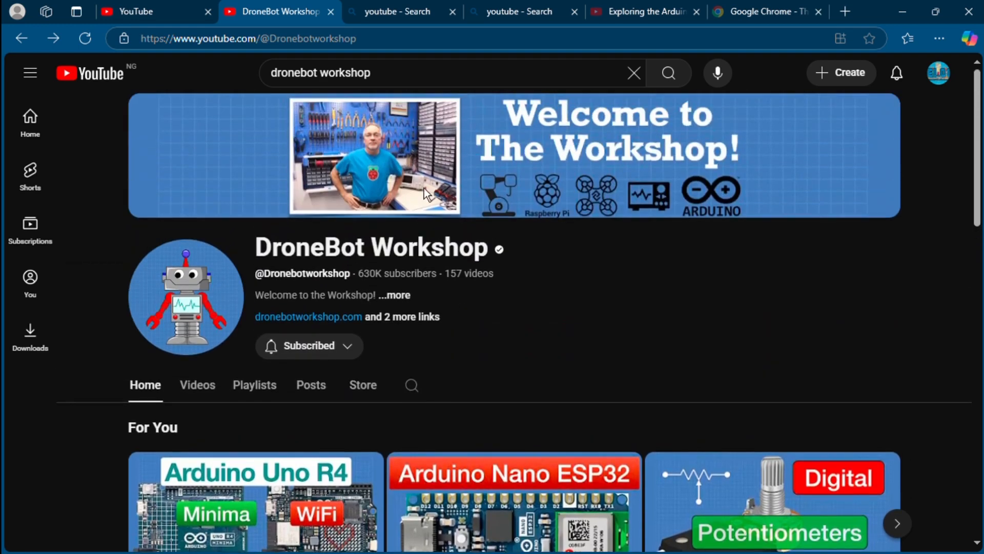
pyautogui.scroll(-3)
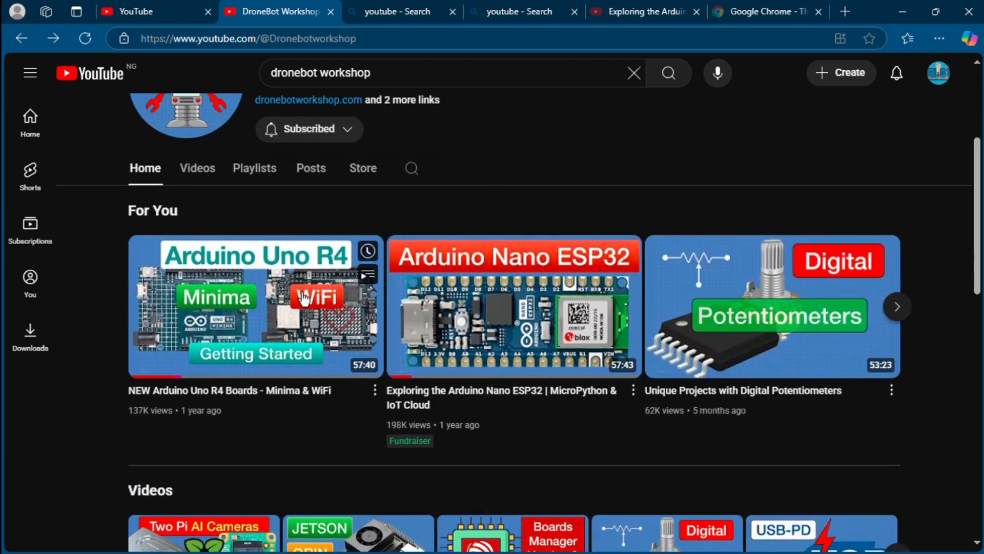
pyautogui.click(197, 168)
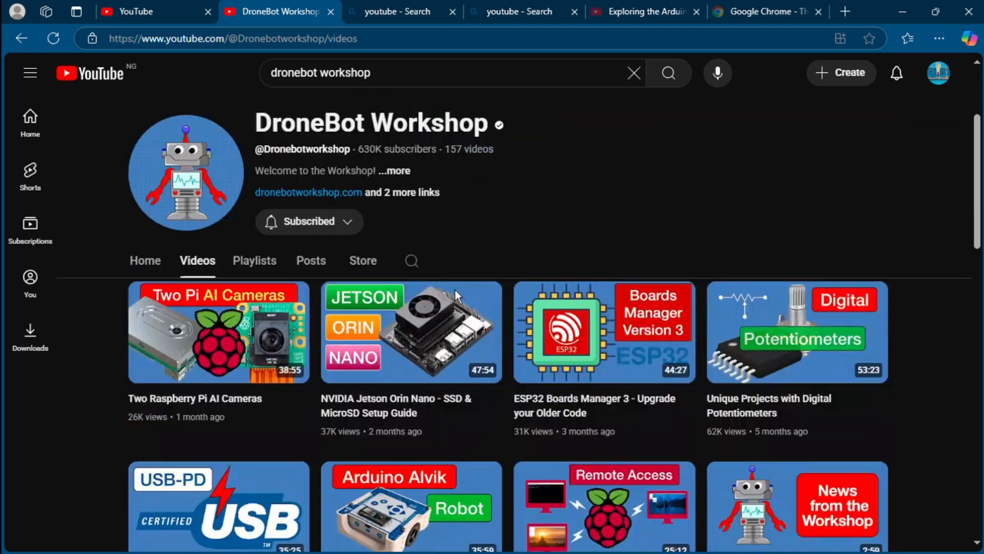
pyautogui.scroll(-3)
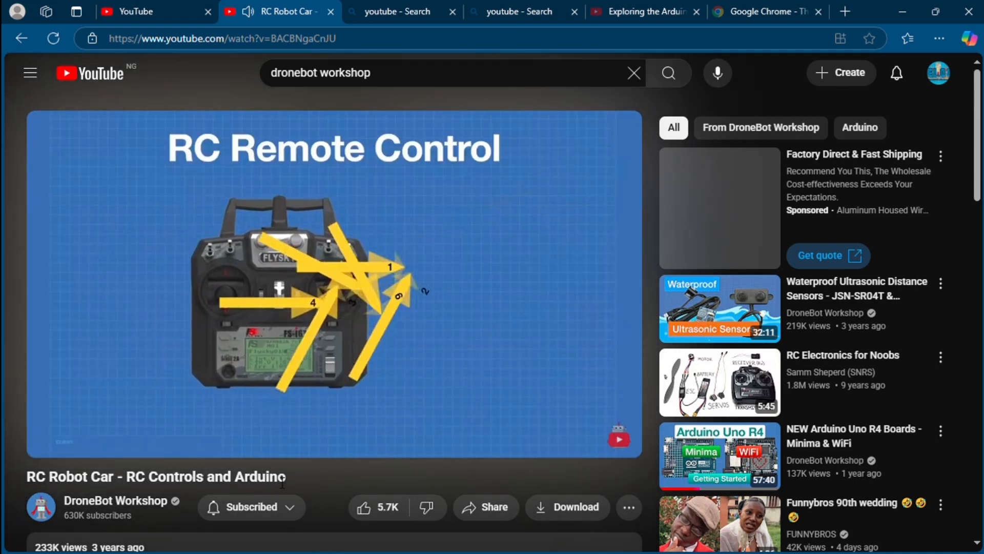
pyautogui.click(332, 279)
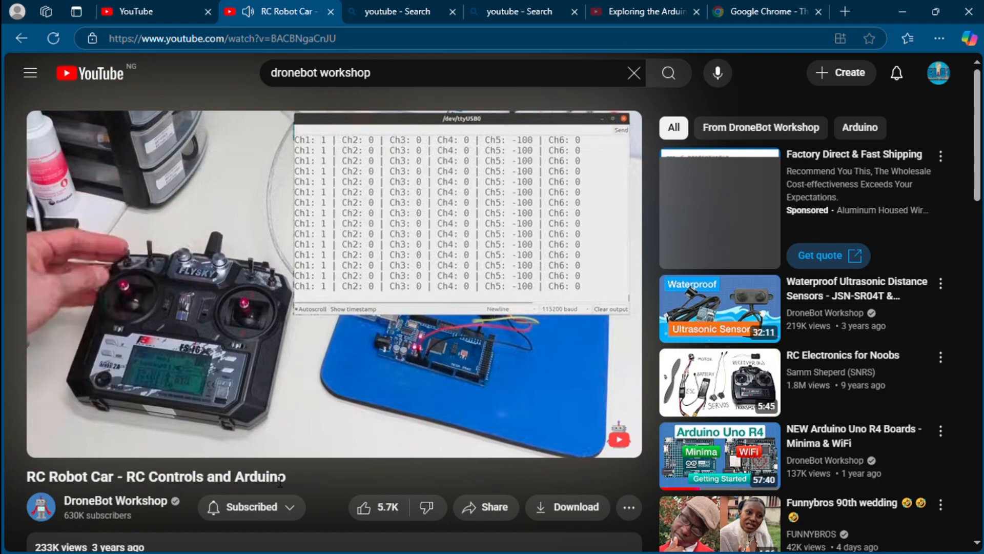
pyautogui.click(335, 282)
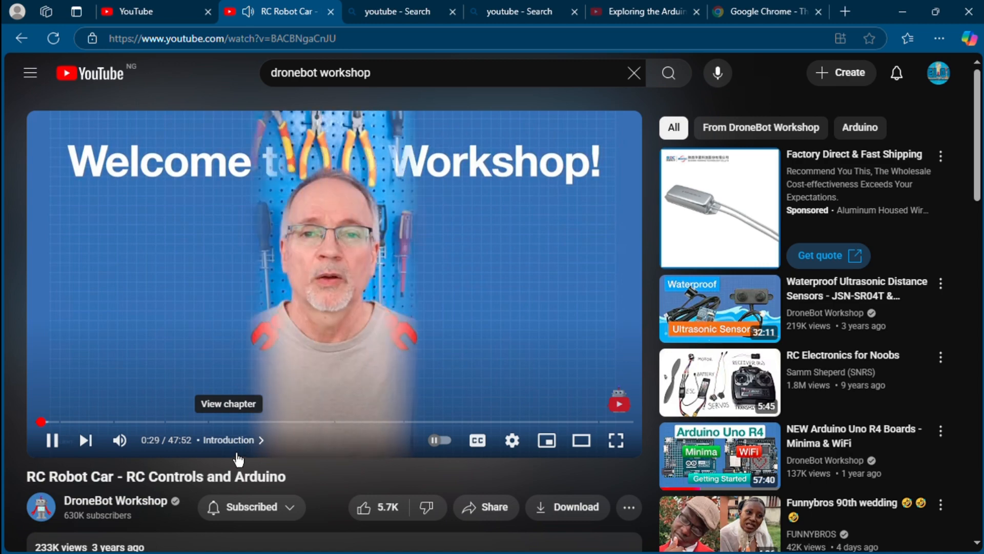
pyautogui.moveTo(85, 440)
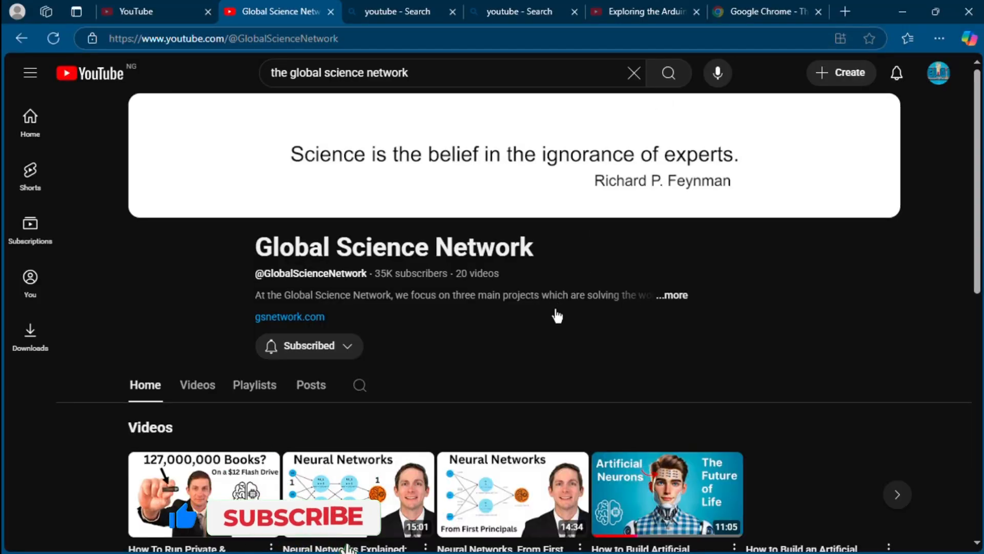
pyautogui.scroll(-3)
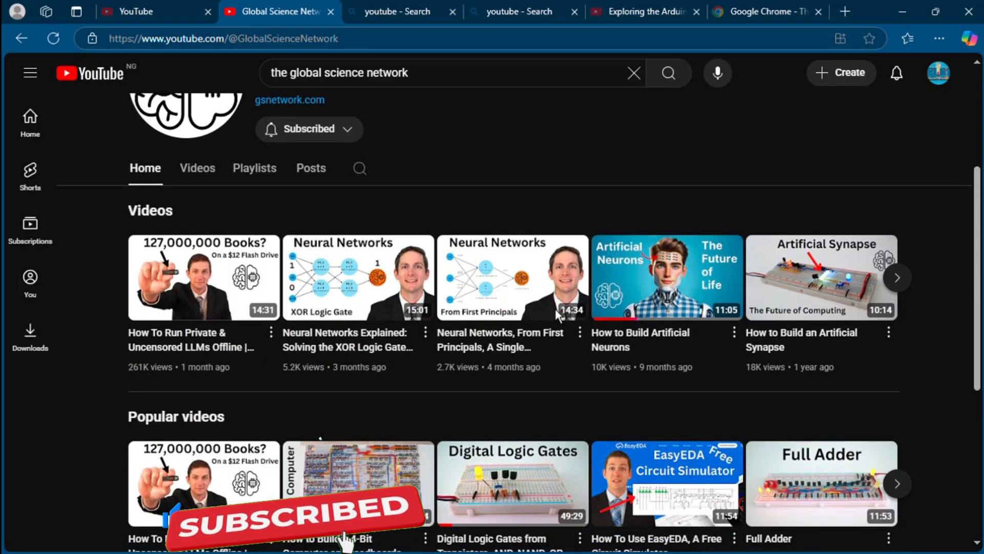
pyautogui.scroll(-3)
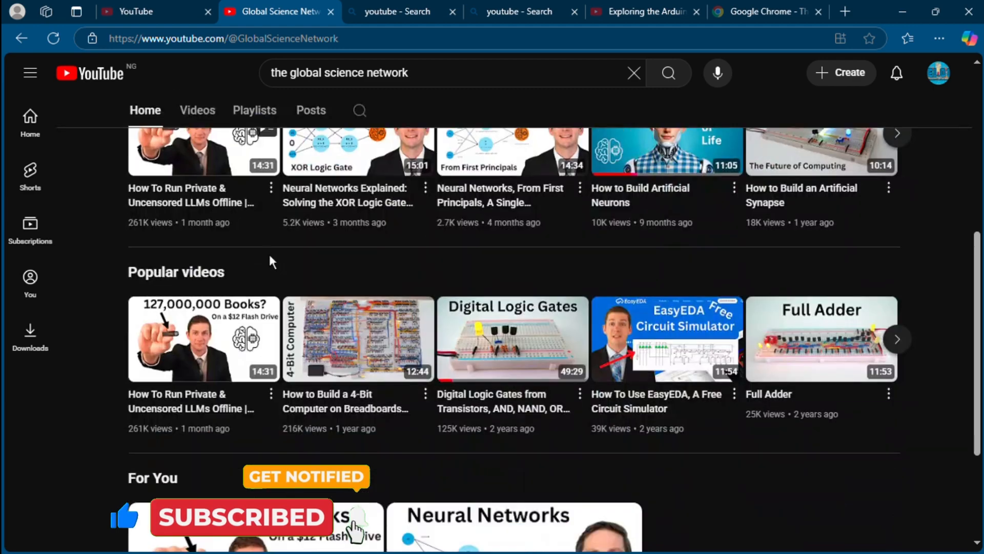
pyautogui.scroll(3)
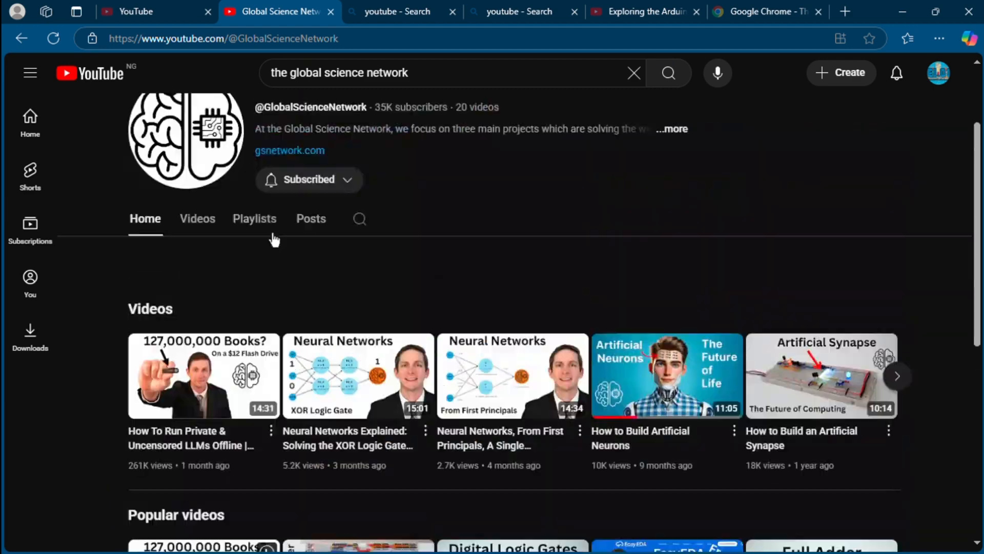
pyautogui.scroll(3)
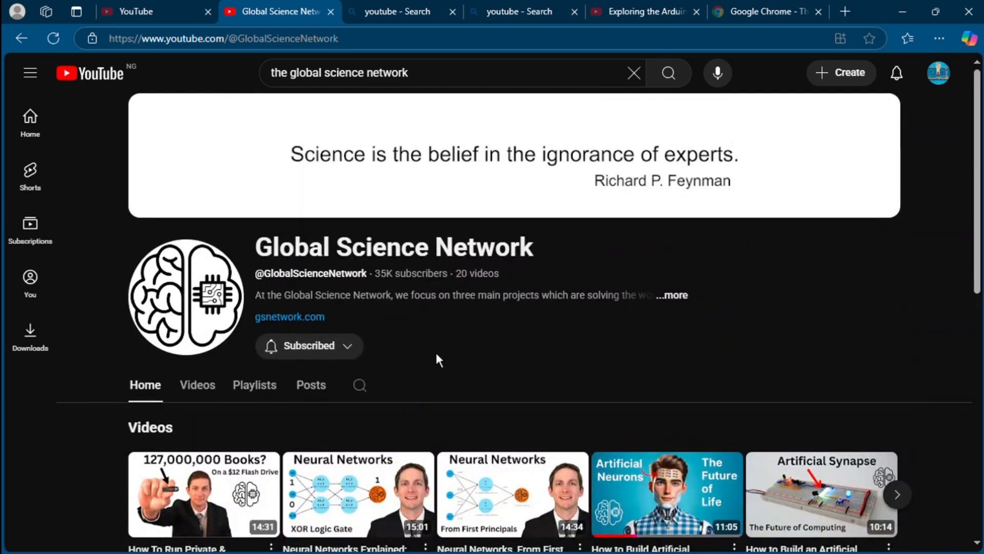
pyautogui.scroll(-3)
pyautogui.write('ben eater')
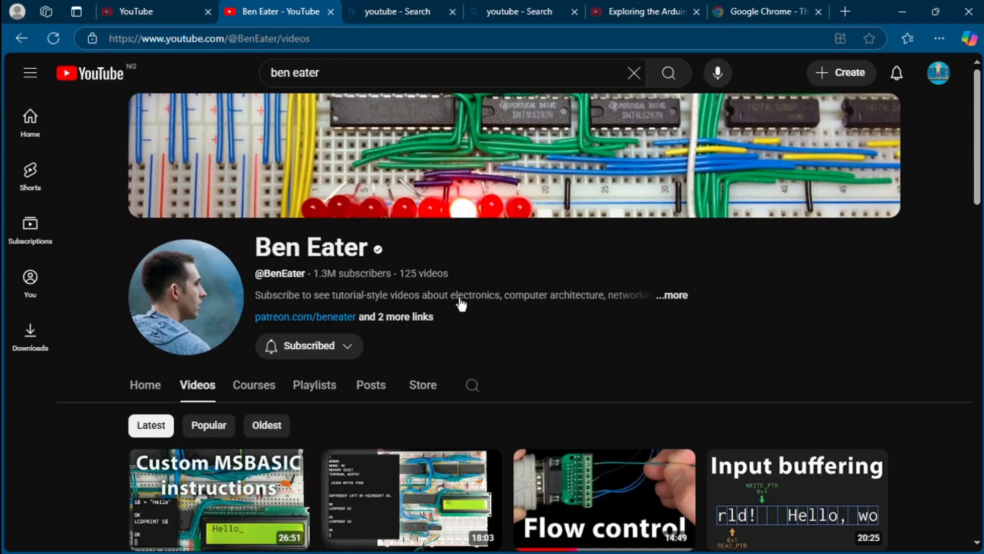
# Browse Ben Eater's Videos grid down to uploads from six years ago.
pyautogui.scroll(-3)
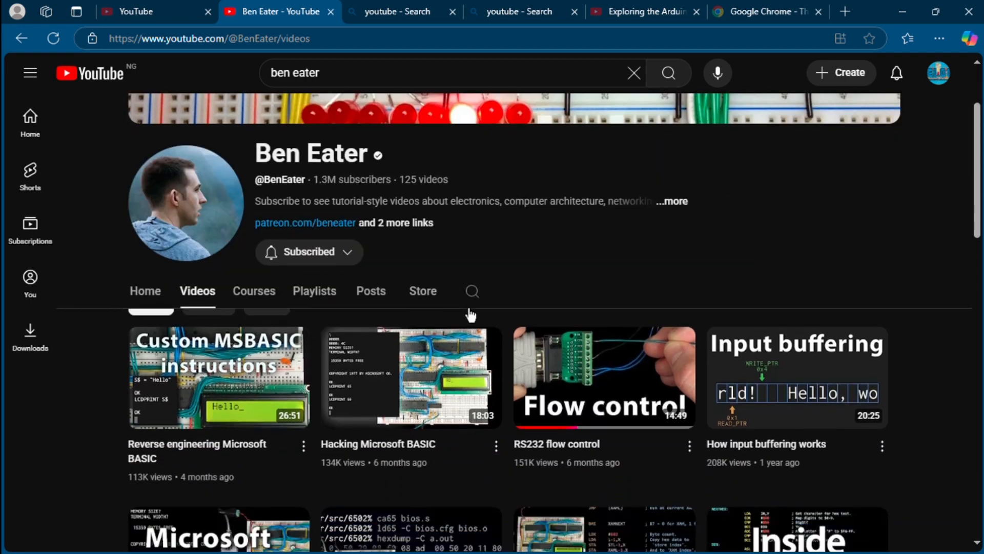
pyautogui.scroll(-3)
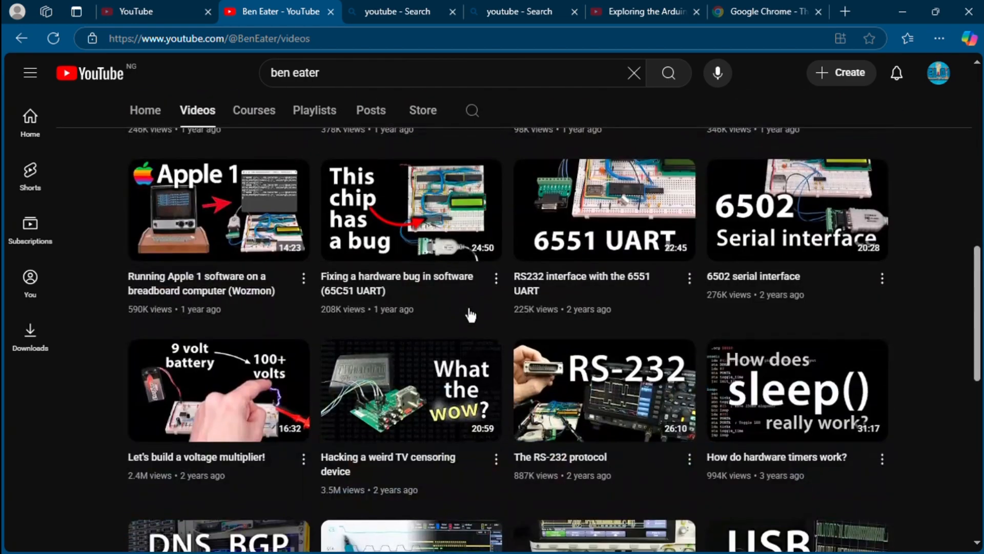
pyautogui.scroll(-3)
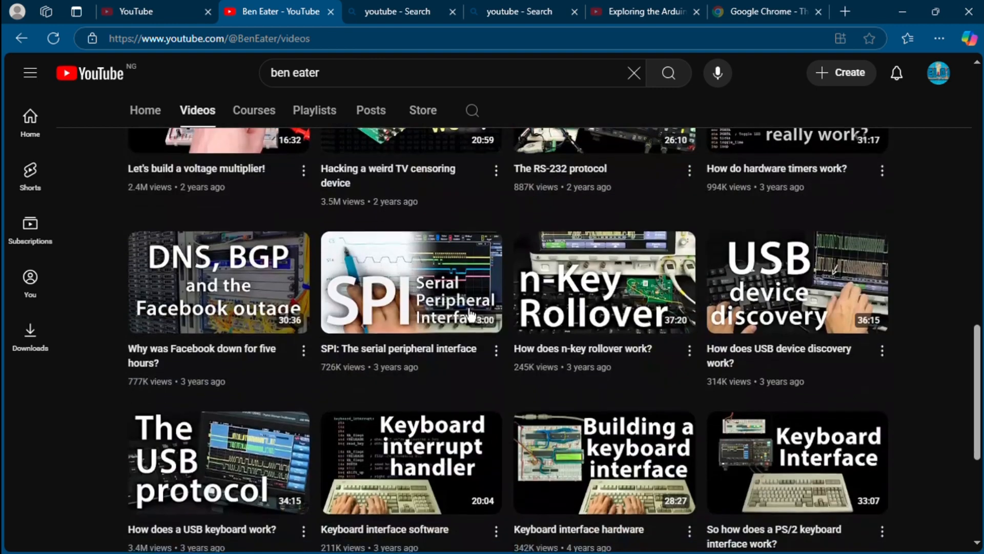
pyautogui.scroll(-3)
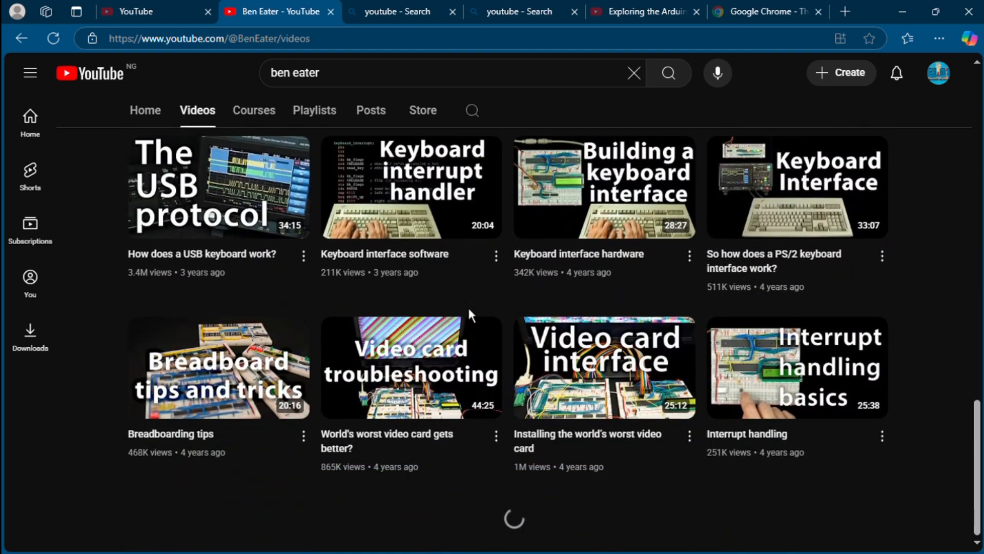
pyautogui.moveTo(328, 375)
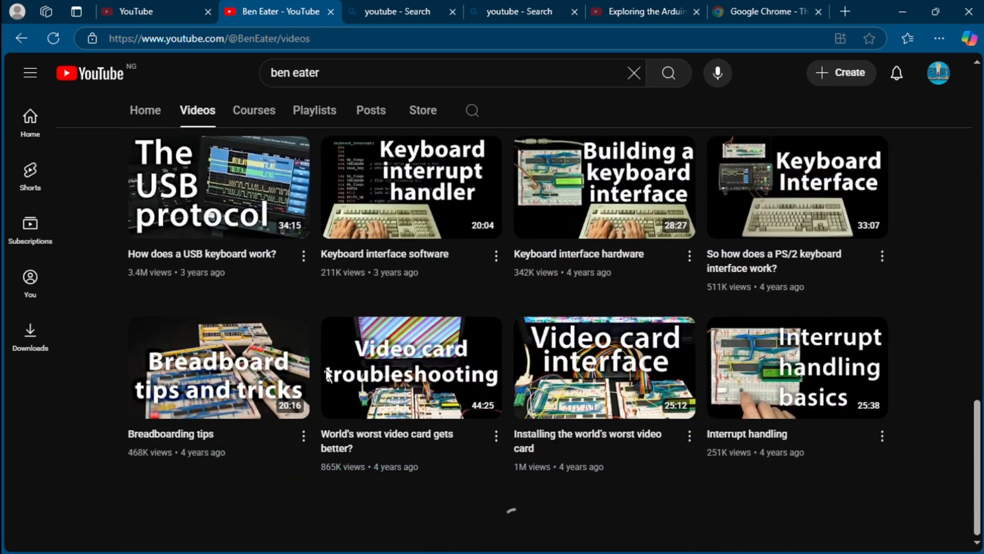
pyautogui.scroll(-3)
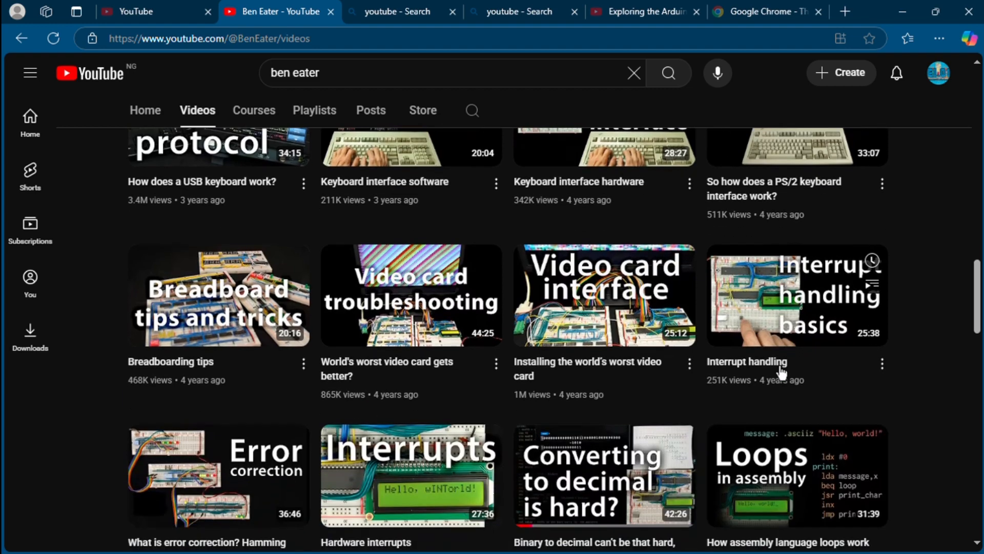
pyautogui.scroll(-3)
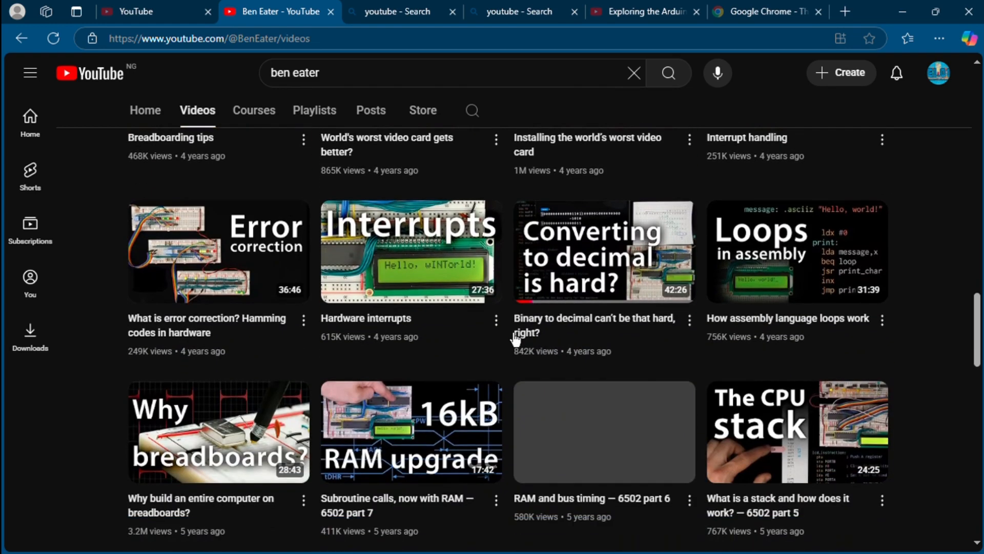
pyautogui.scroll(-3)
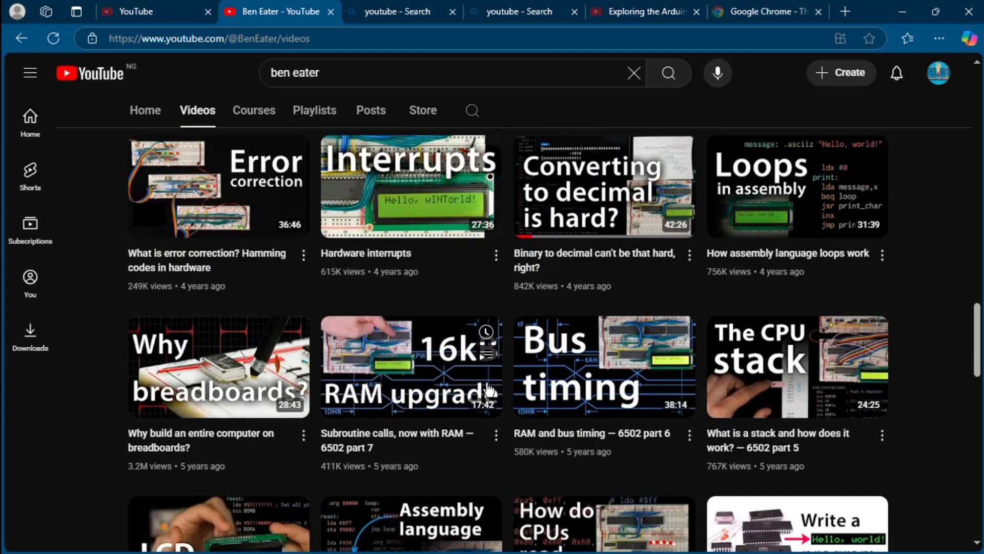
pyautogui.scroll(-3)
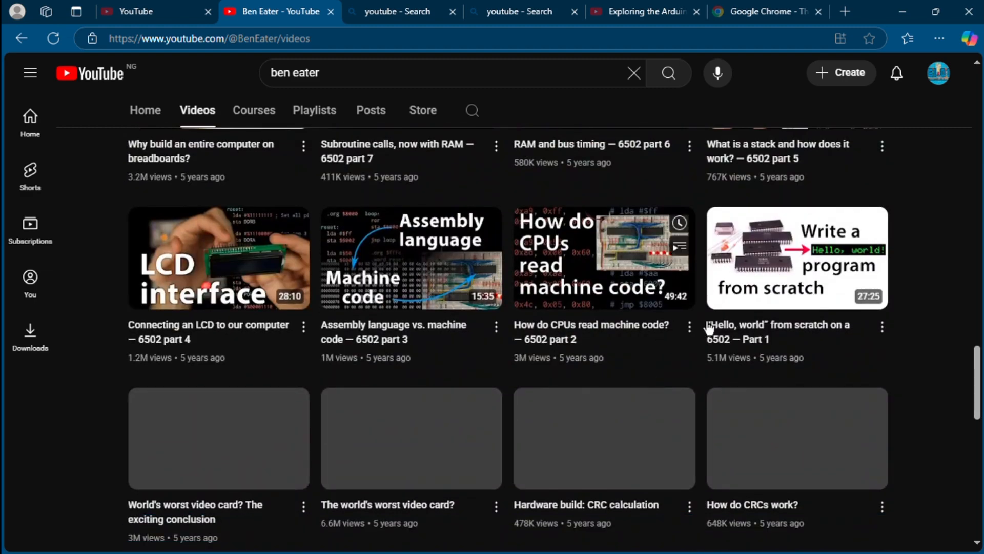
pyautogui.scroll(-3)
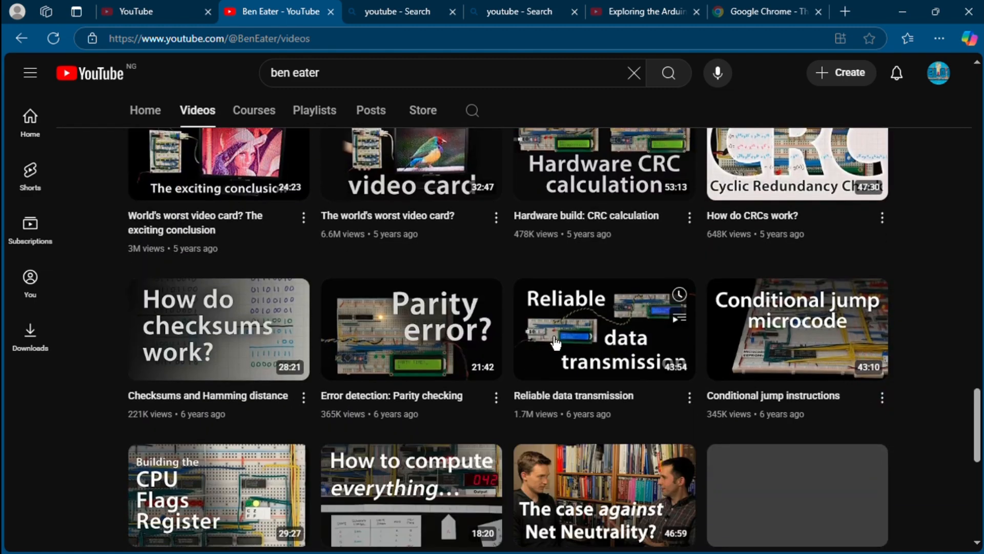
pyautogui.scroll(-3)
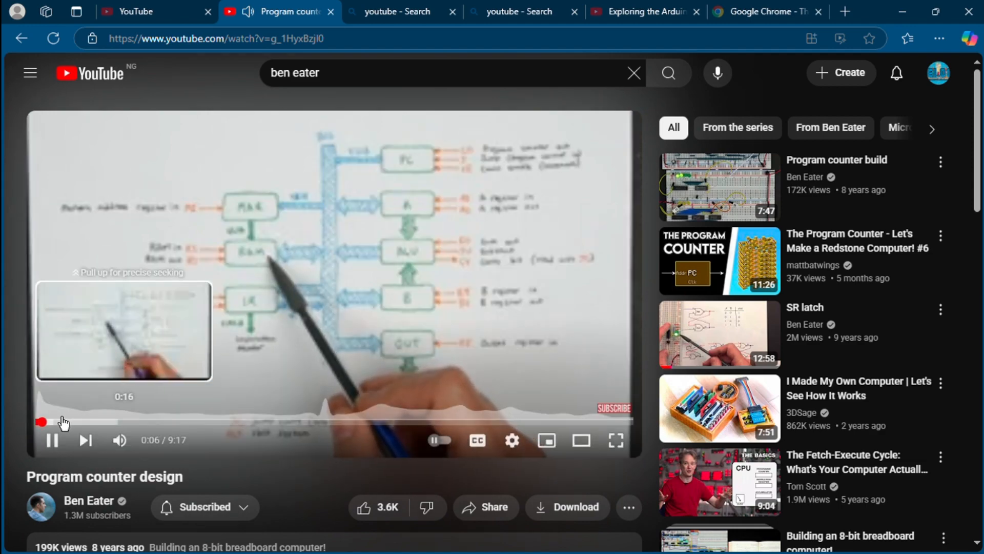
# Jump playback of Program counter design back near its beginning.
pyautogui.click(718, 187)
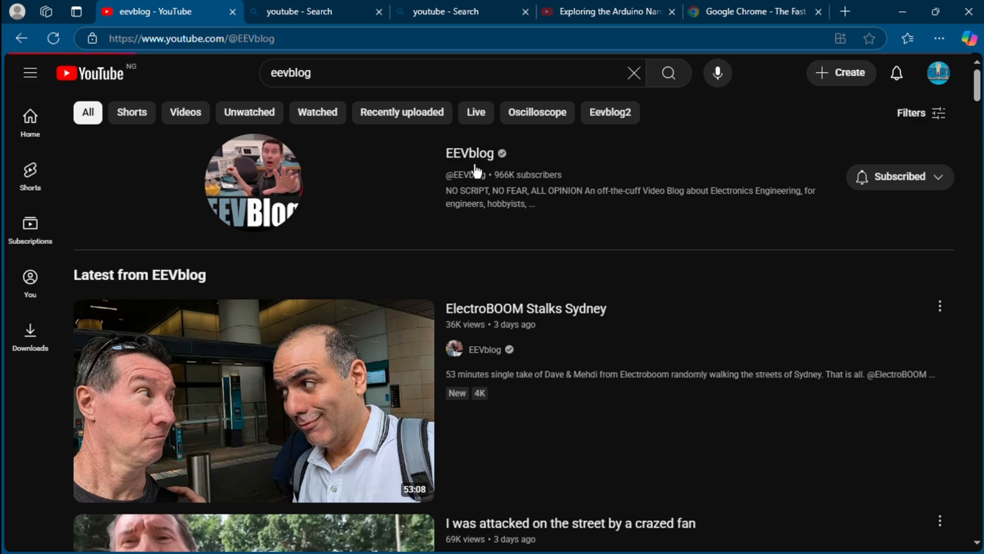
# Go to the EEVblog channel from search results and browse its home page down and back up.
pyautogui.click(469, 153)
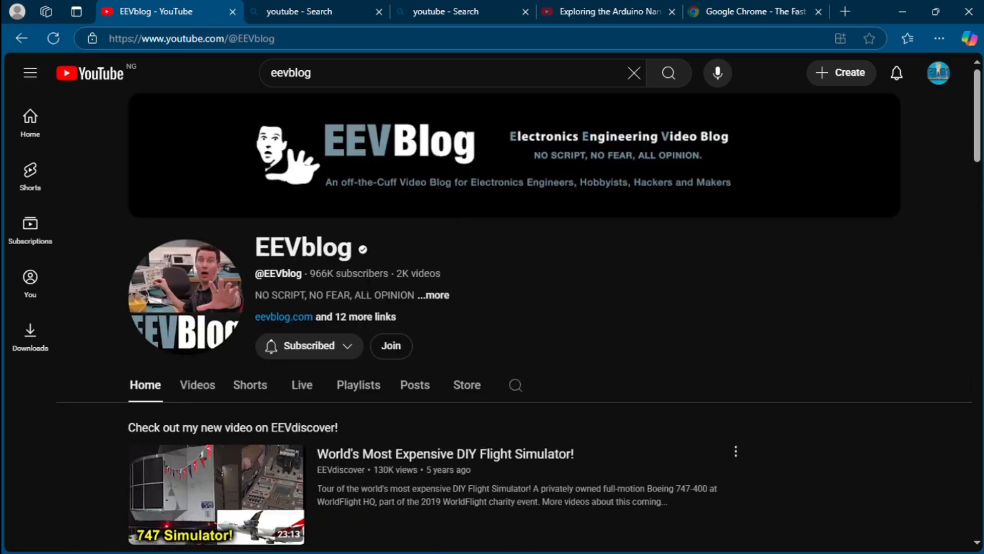
pyautogui.moveTo(333, 319)
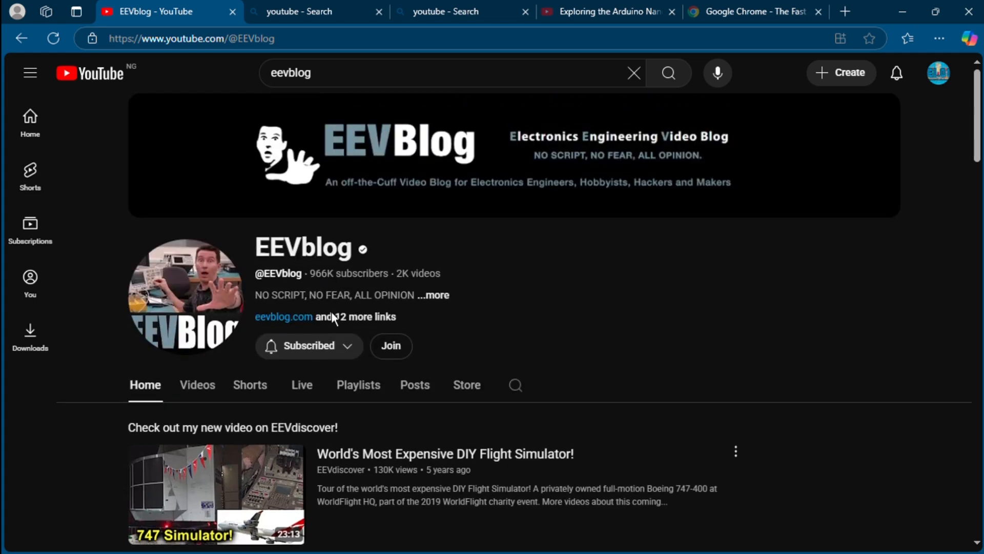
pyautogui.moveTo(488, 329)
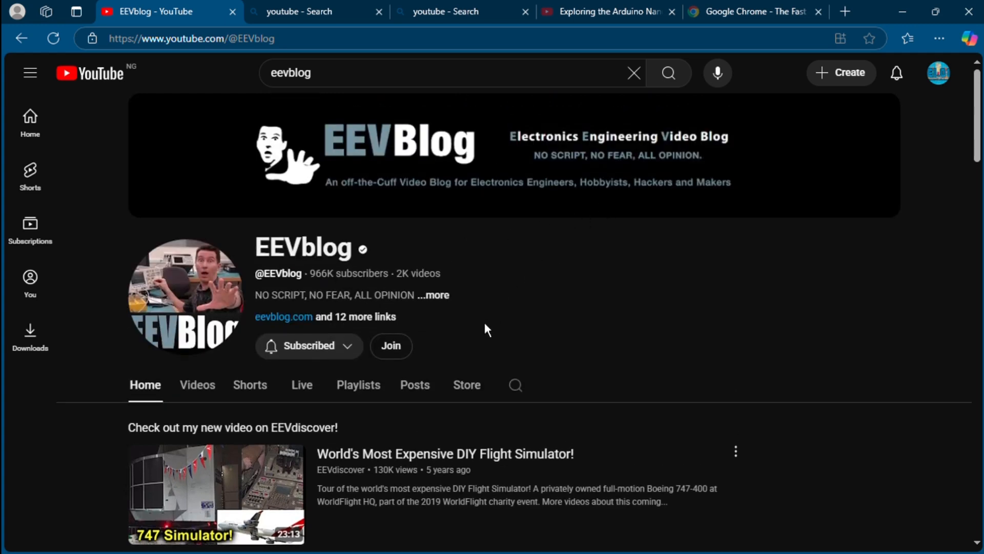
pyautogui.scroll(-3)
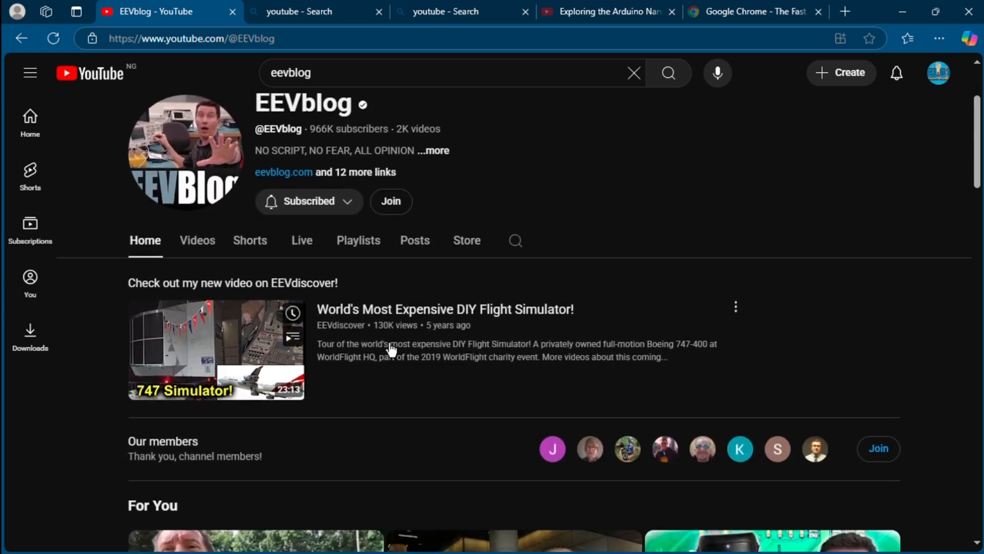
pyautogui.scroll(-3)
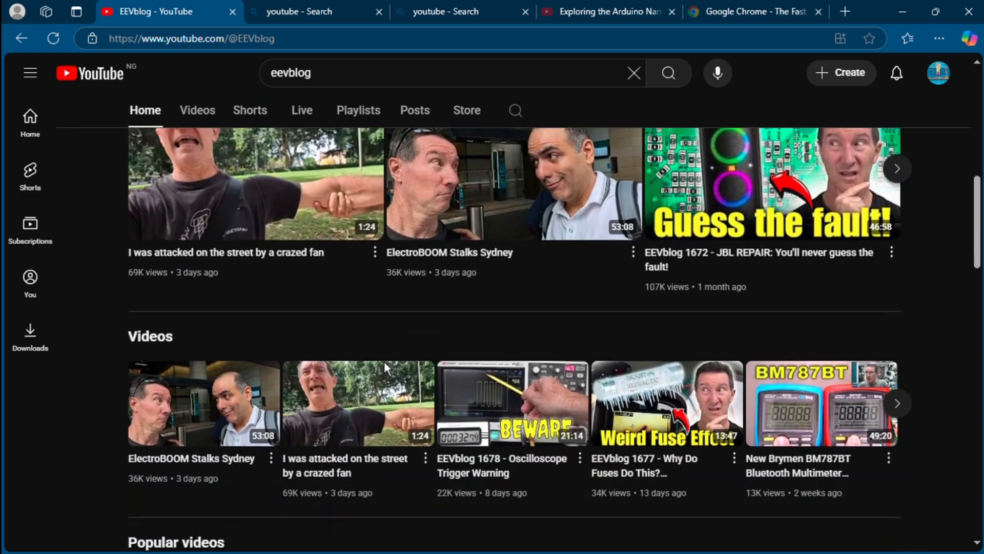
pyautogui.scroll(-3)
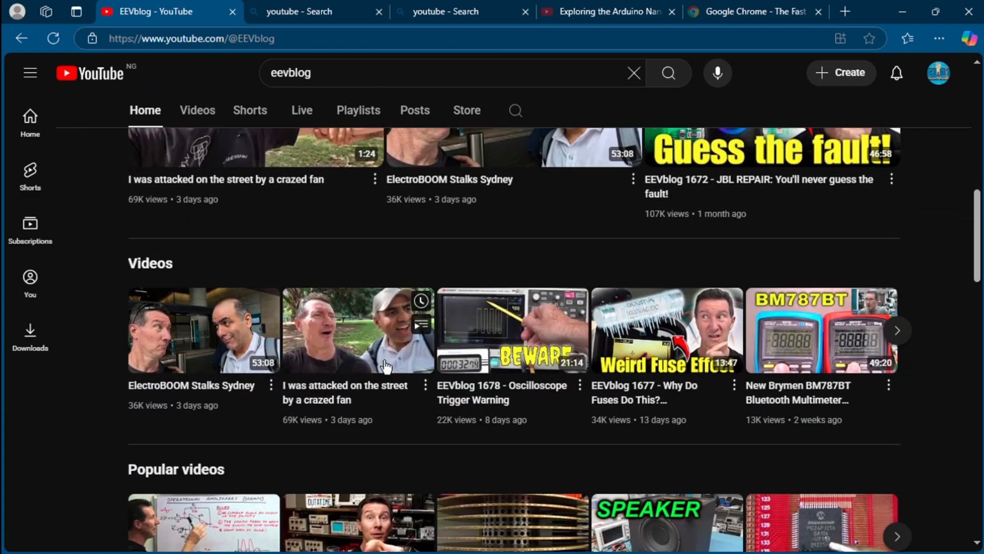
pyautogui.scroll(3)
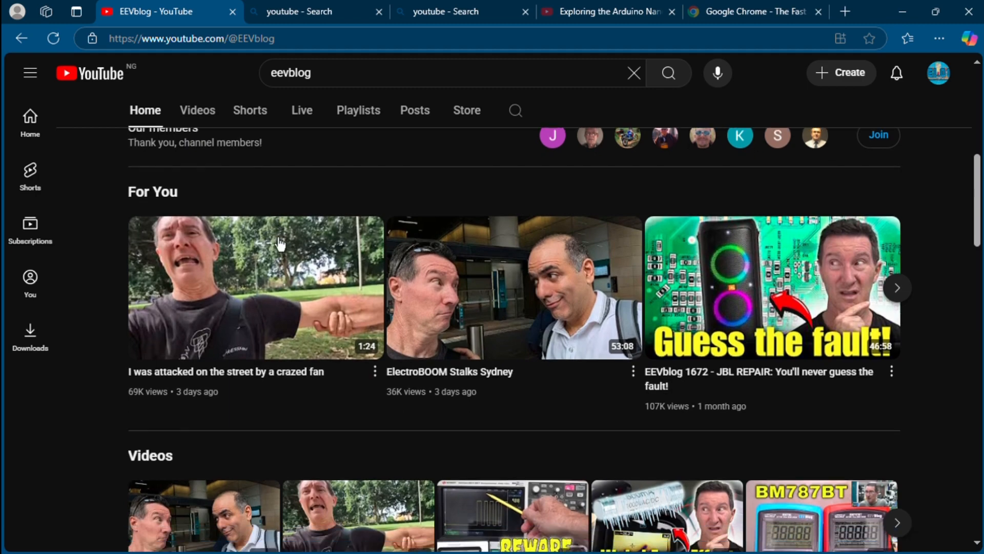
pyautogui.scroll(3)
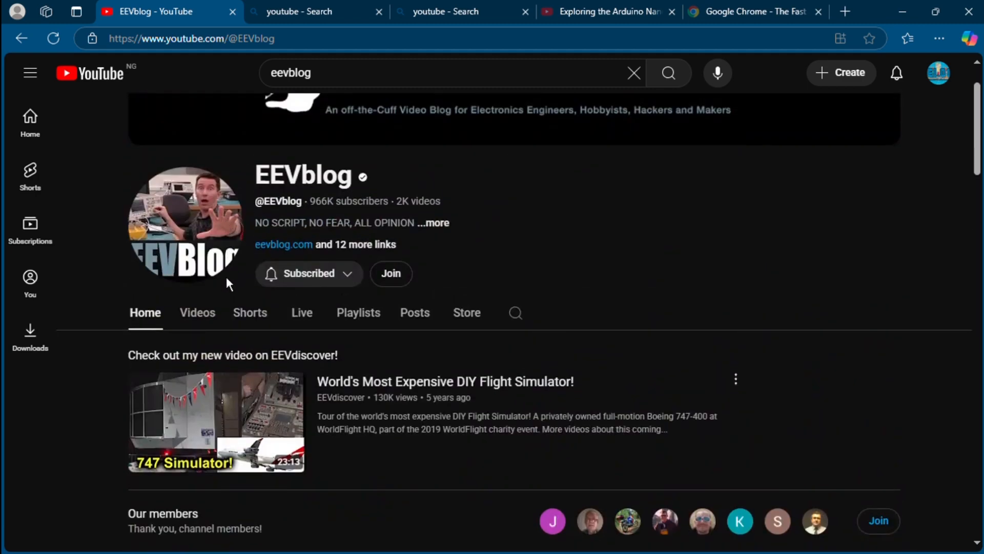
# From EEVblog's Videos listing, start EEVblog 1661 AC Basics Tutorial Part 5.
pyautogui.click(197, 311)
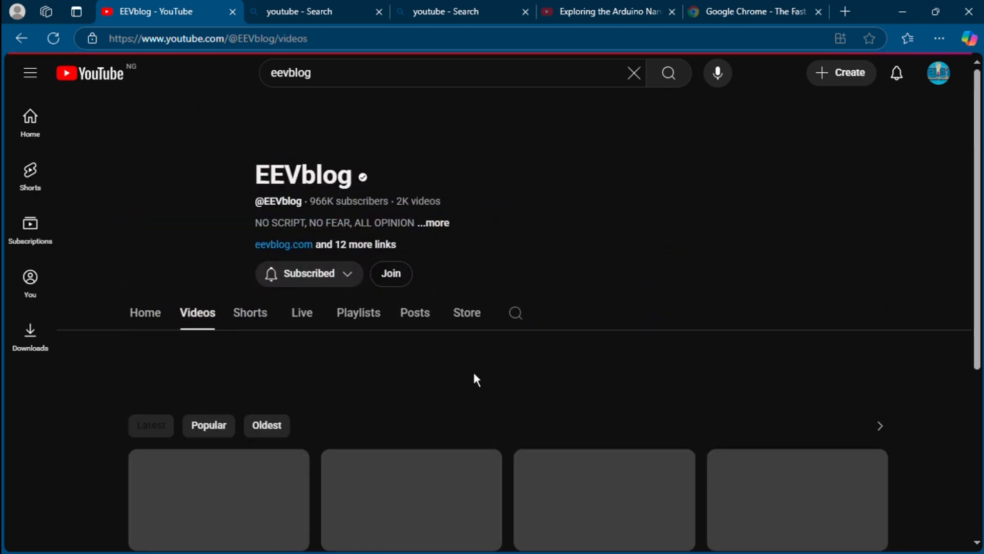
pyautogui.scroll(-3)
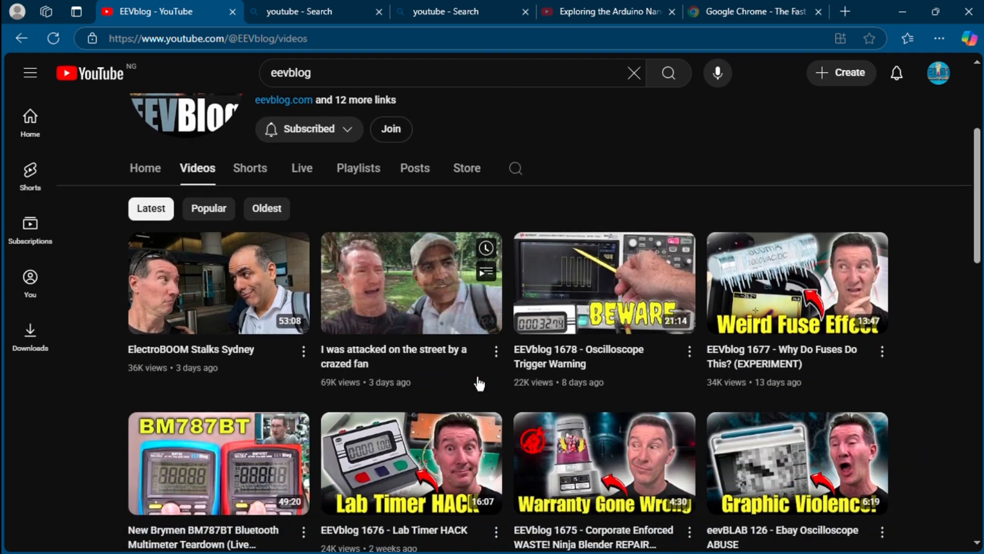
pyautogui.scroll(-3)
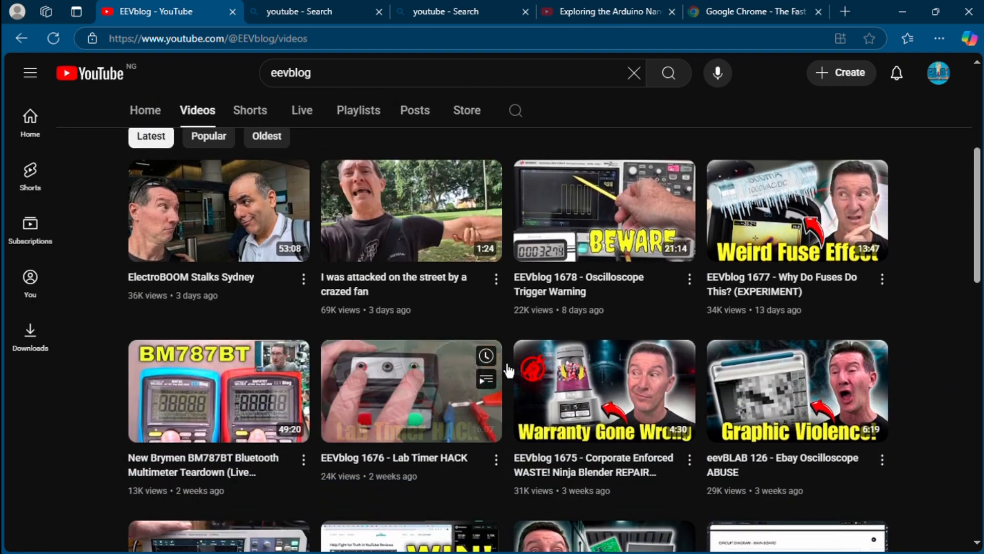
pyautogui.scroll(-3)
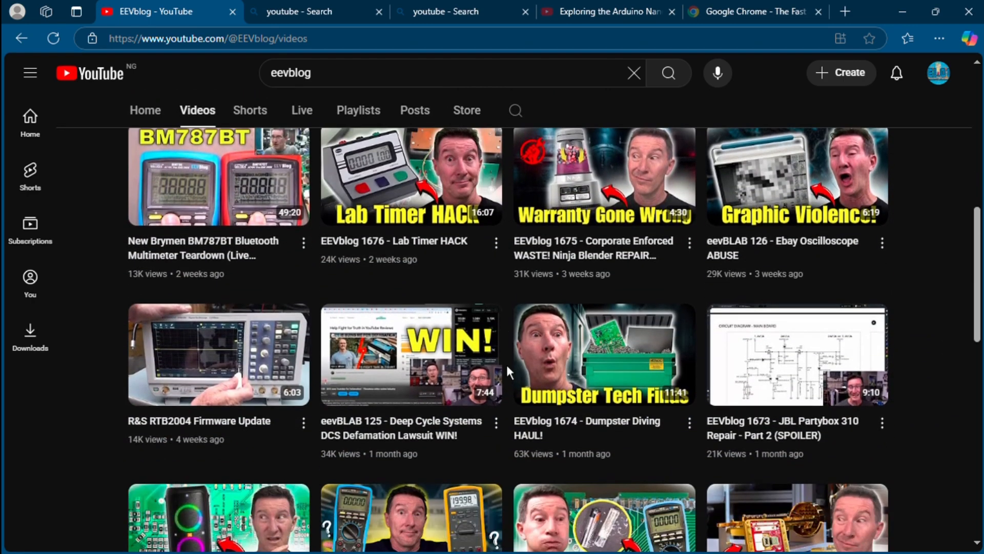
pyautogui.scroll(-3)
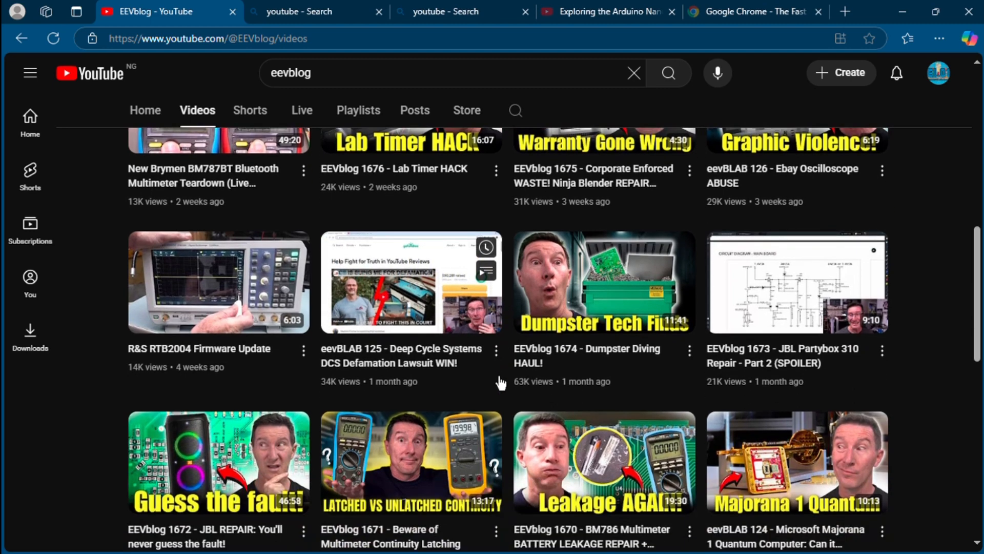
pyautogui.scroll(-3)
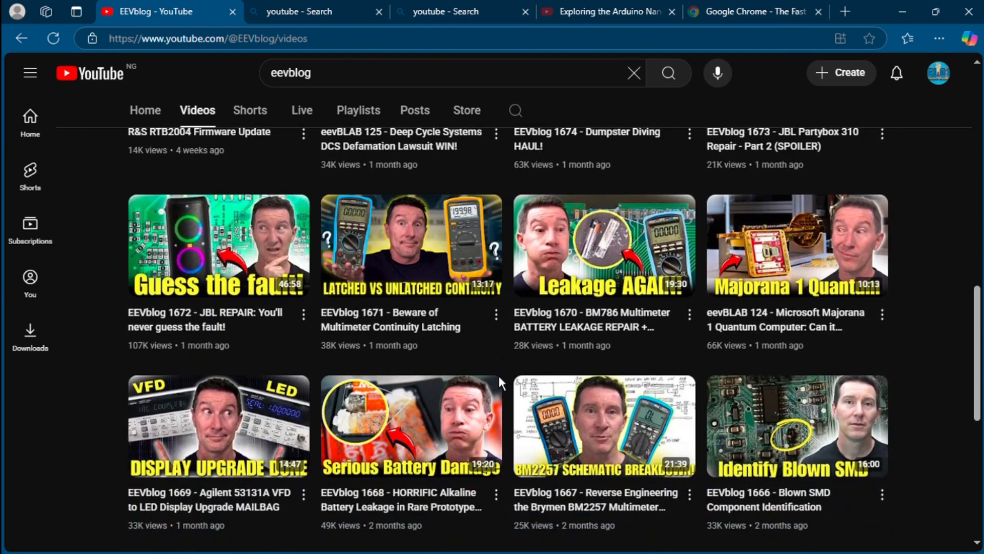
pyautogui.scroll(-3)
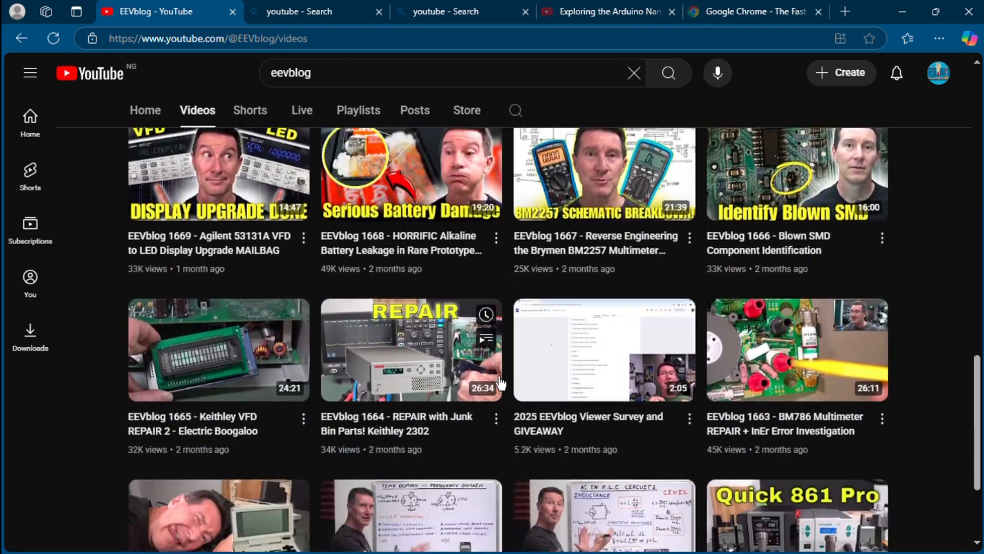
pyautogui.scroll(-3)
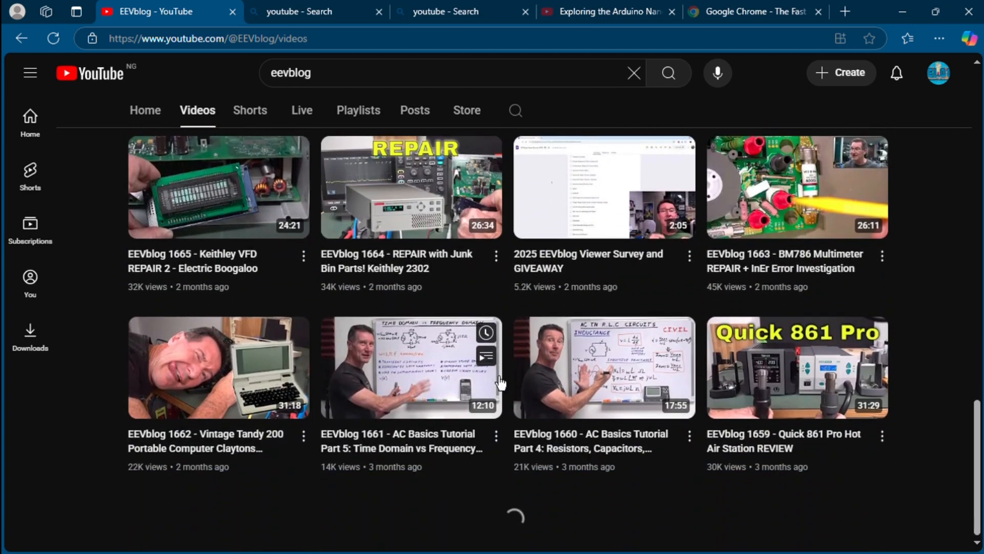
pyautogui.scroll(-3)
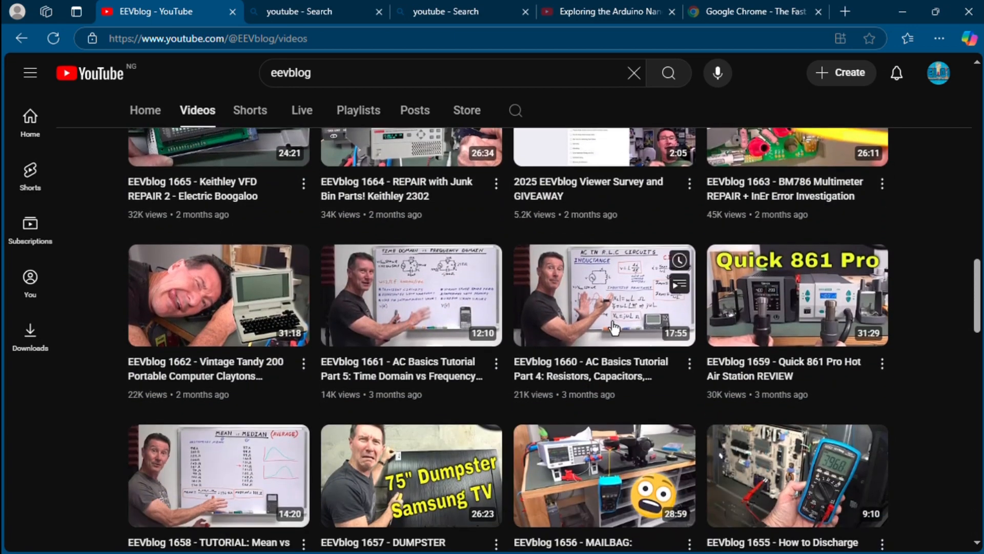
pyautogui.moveTo(411, 295)
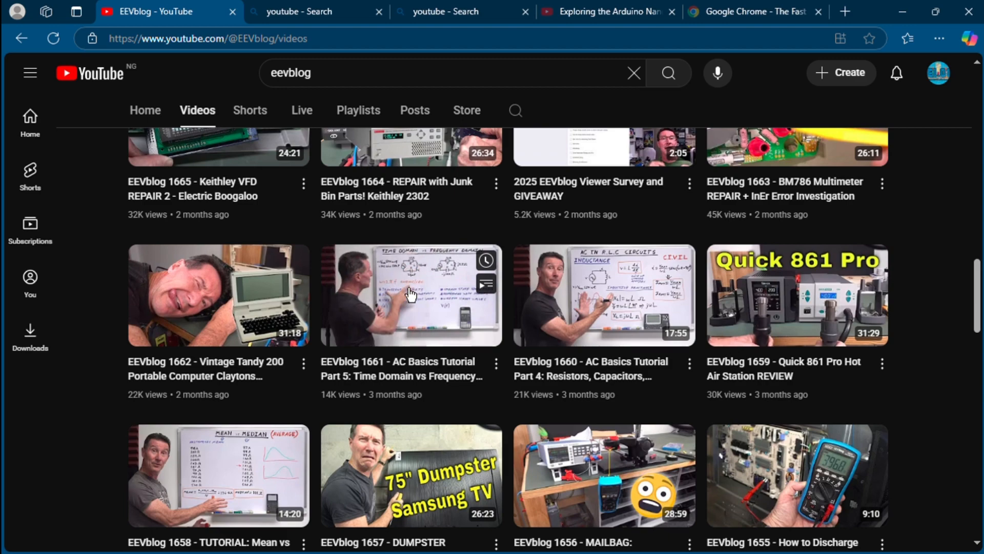
pyautogui.click(410, 295)
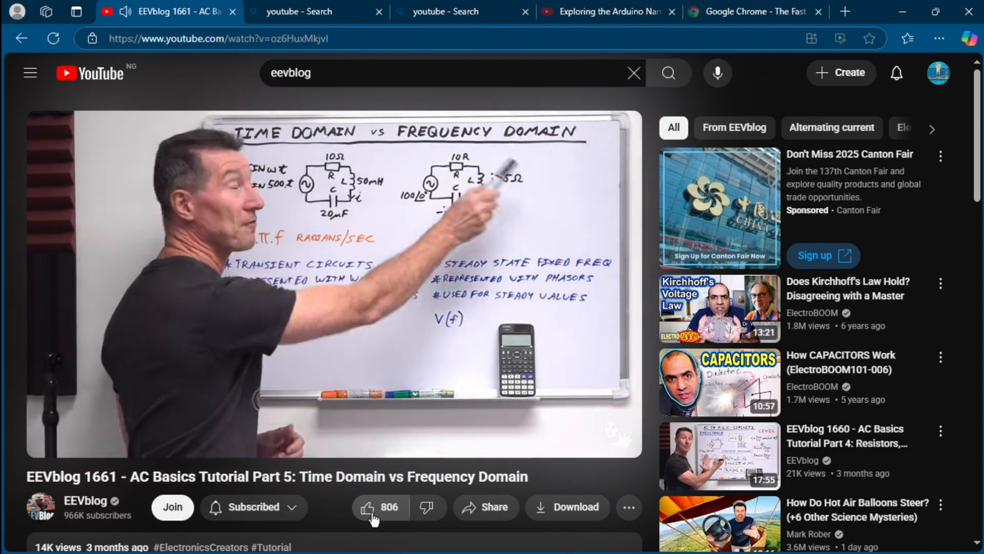
# Like the AC Basics tutorial, bringing it to 807 likes, and pause playback.
pyautogui.click(372, 507)
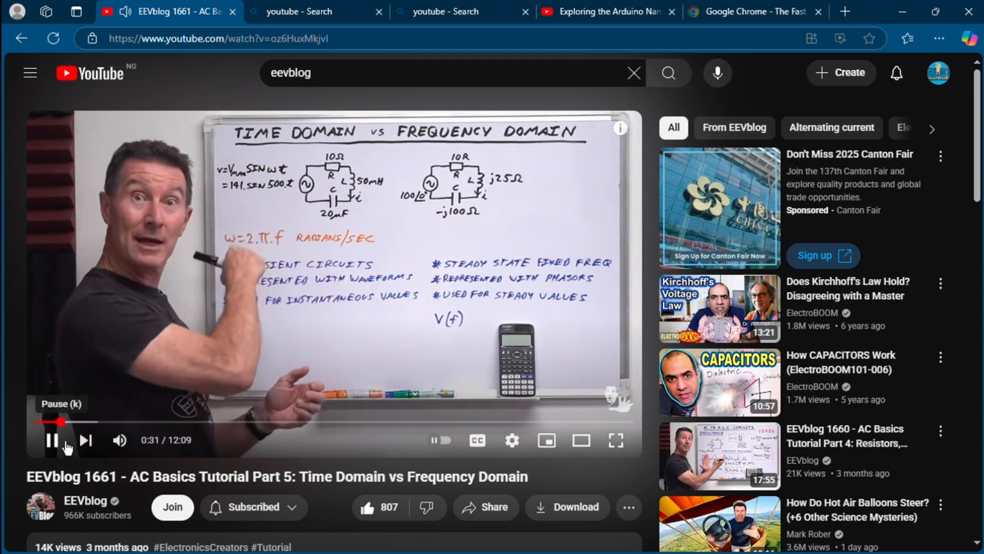
pyautogui.click(52, 440)
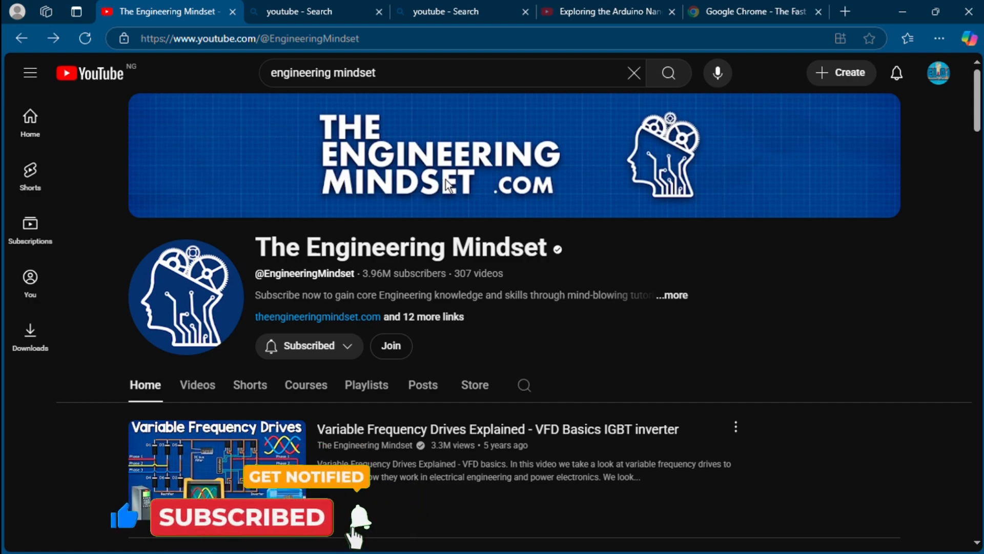
# Browse The Engineering Mindset home page and start Transistors Explained from Popular videos.
pyautogui.scroll(-3)
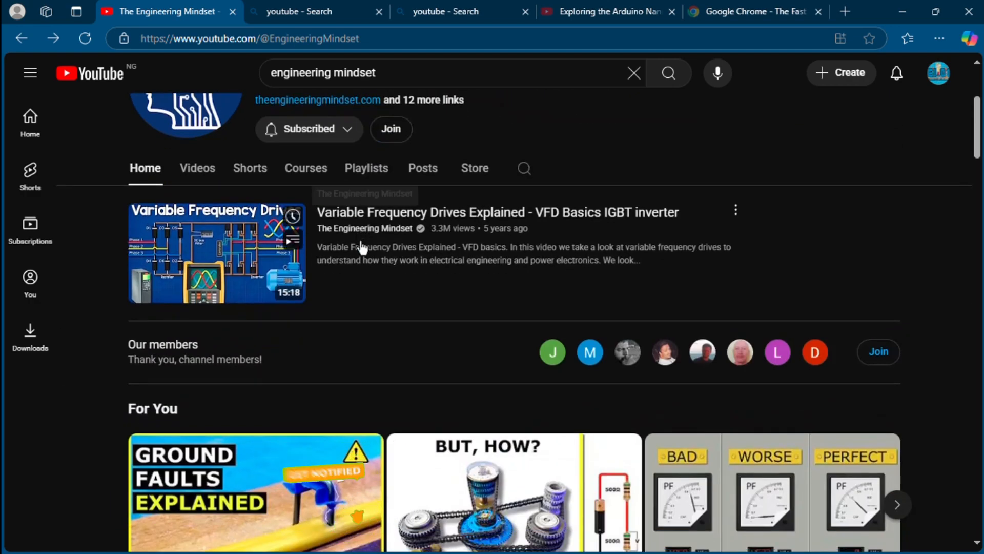
pyautogui.scroll(-3)
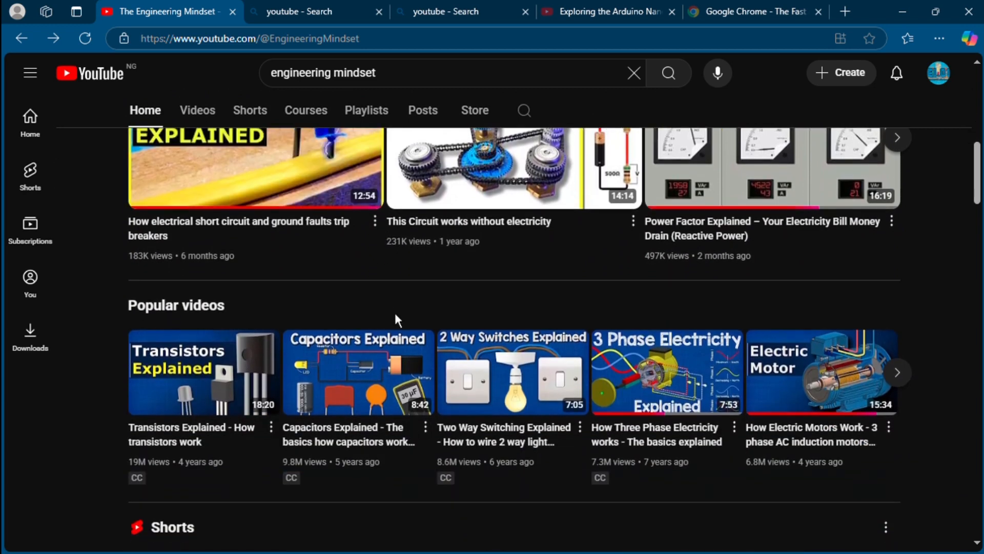
pyautogui.scroll(-3)
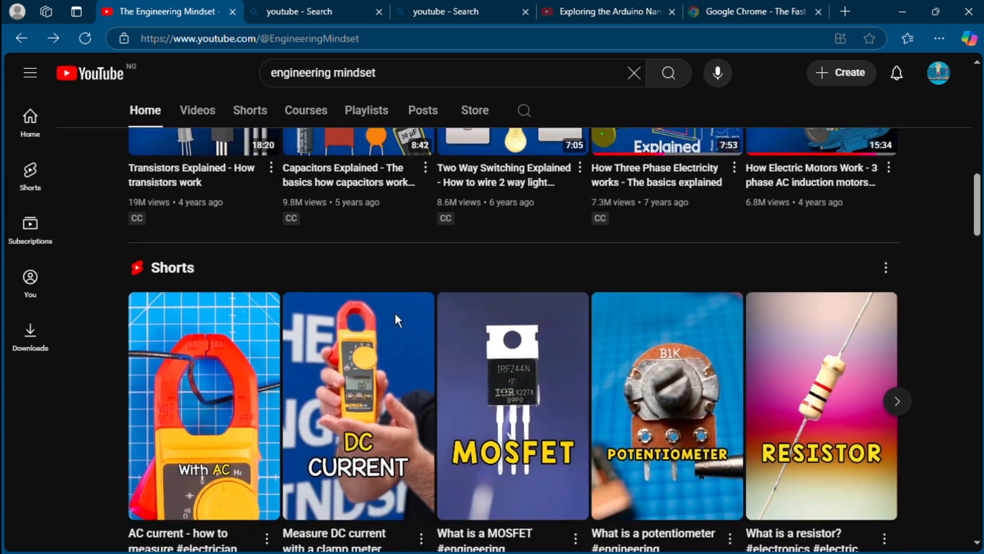
pyautogui.scroll(-3)
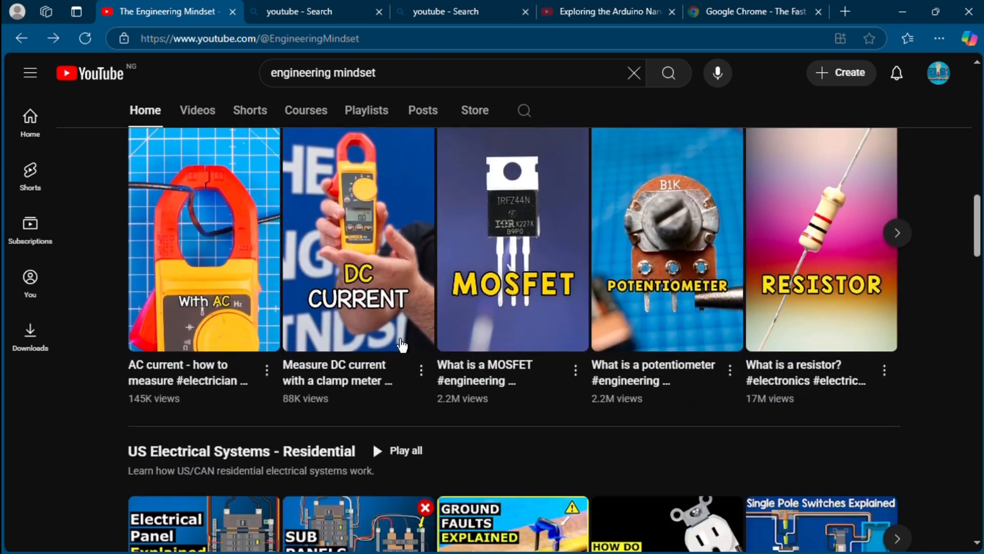
pyautogui.scroll(-3)
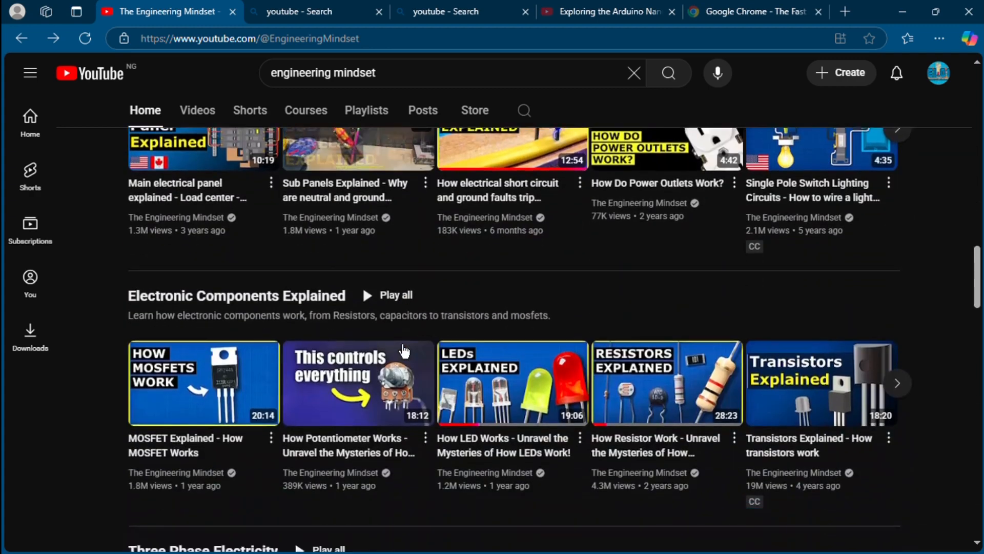
pyautogui.scroll(-3)
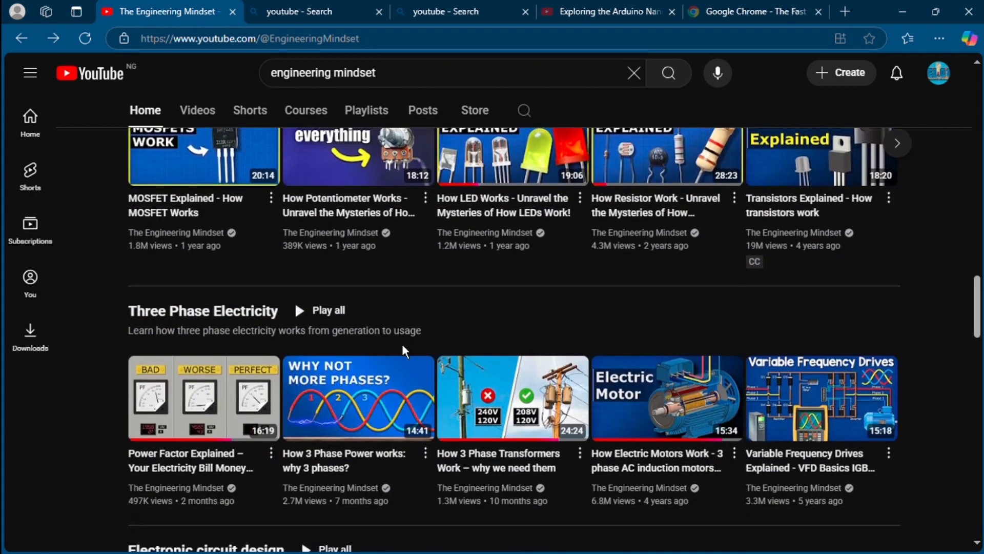
pyautogui.scroll(-3)
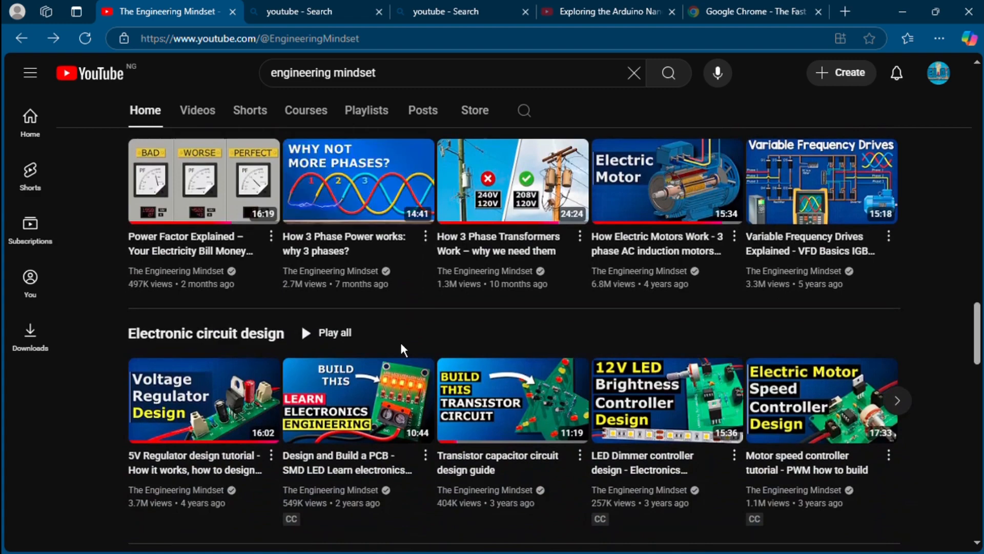
pyautogui.scroll(-3)
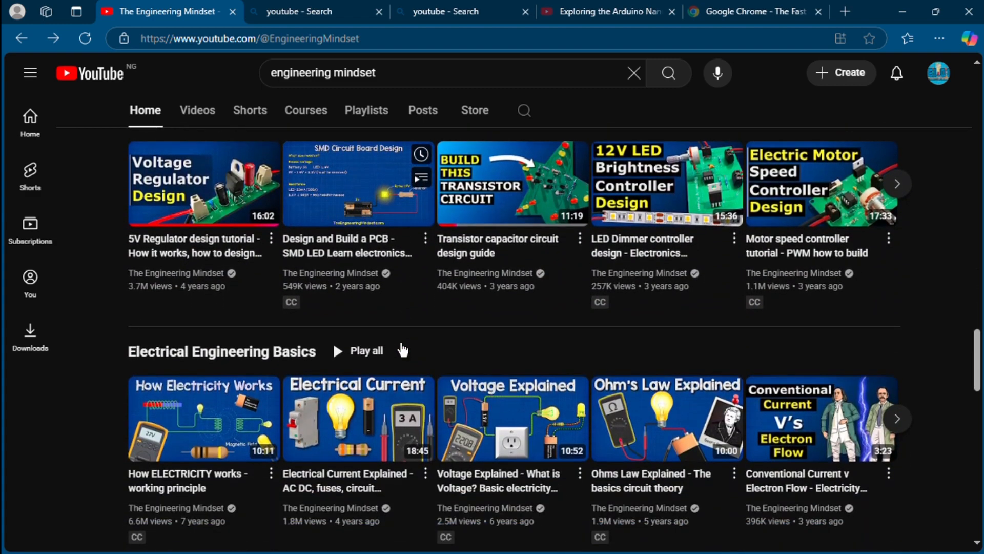
pyautogui.scroll(-3)
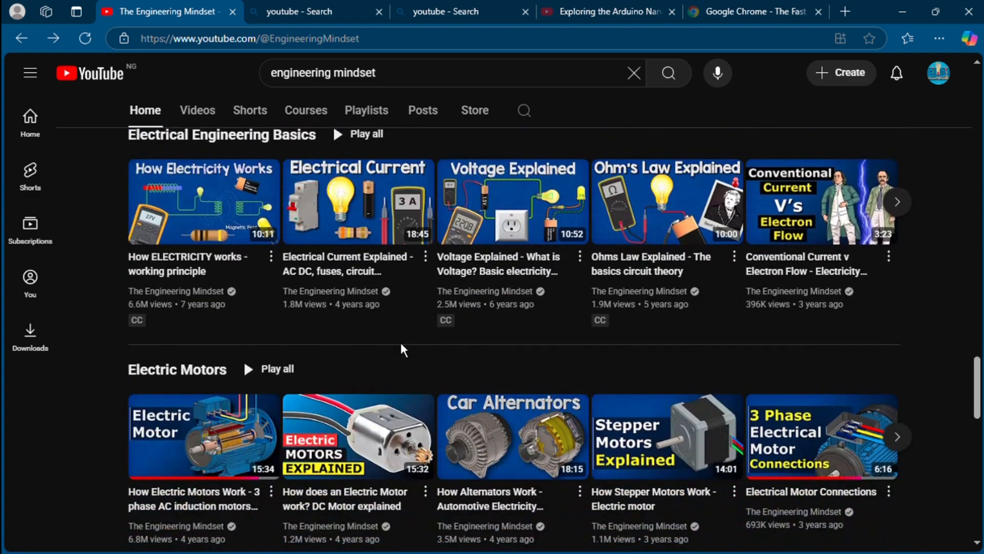
pyautogui.scroll(-3)
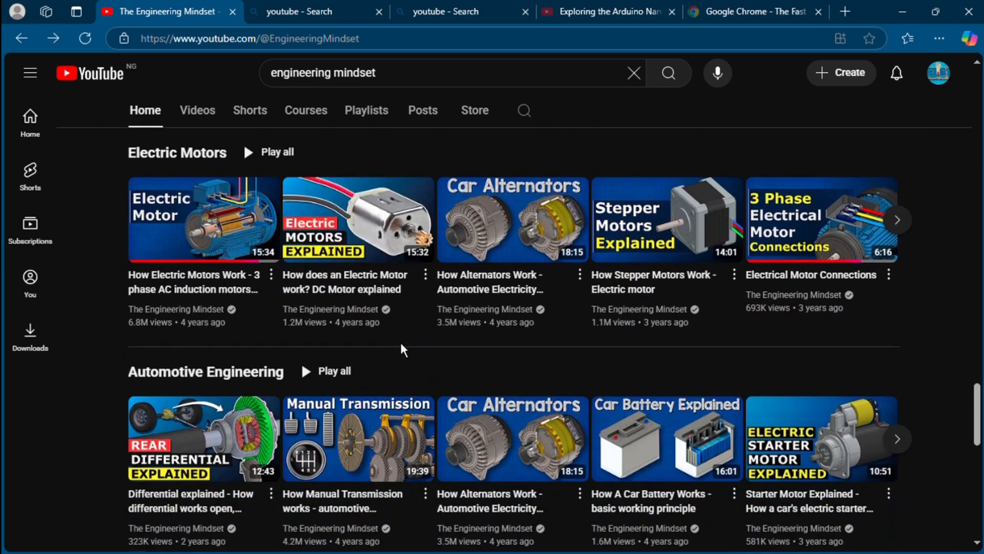
pyautogui.scroll(-3)
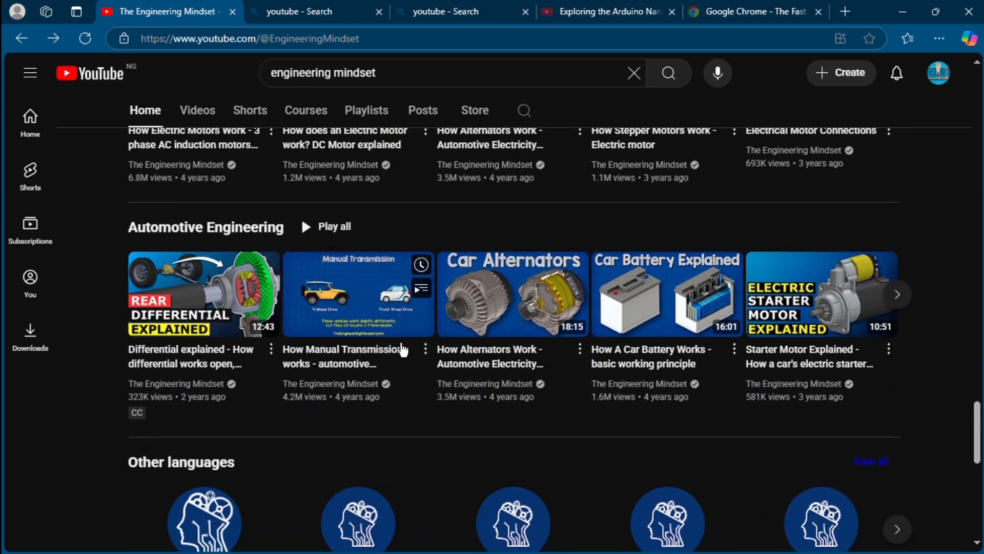
pyautogui.scroll(3)
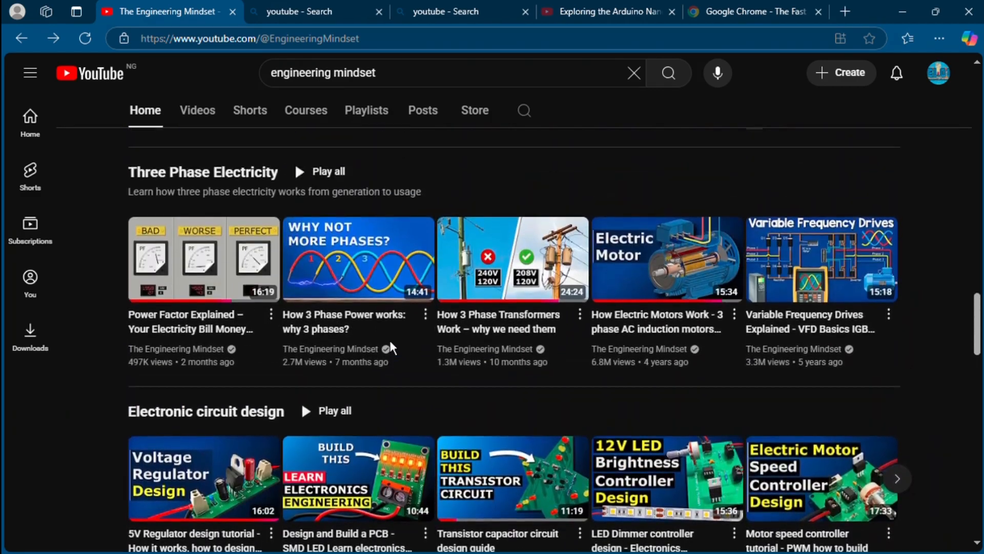
pyautogui.scroll(-3)
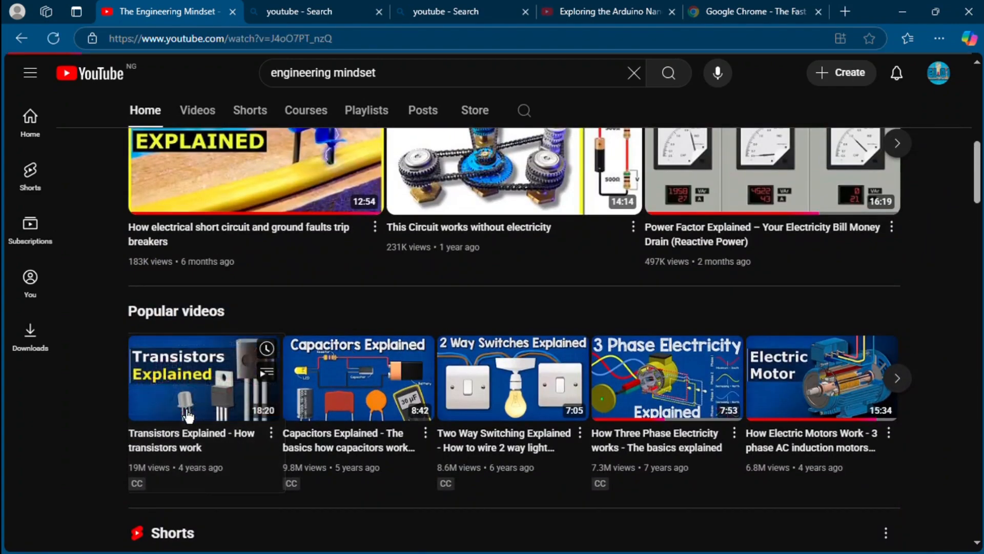
pyautogui.click(205, 376)
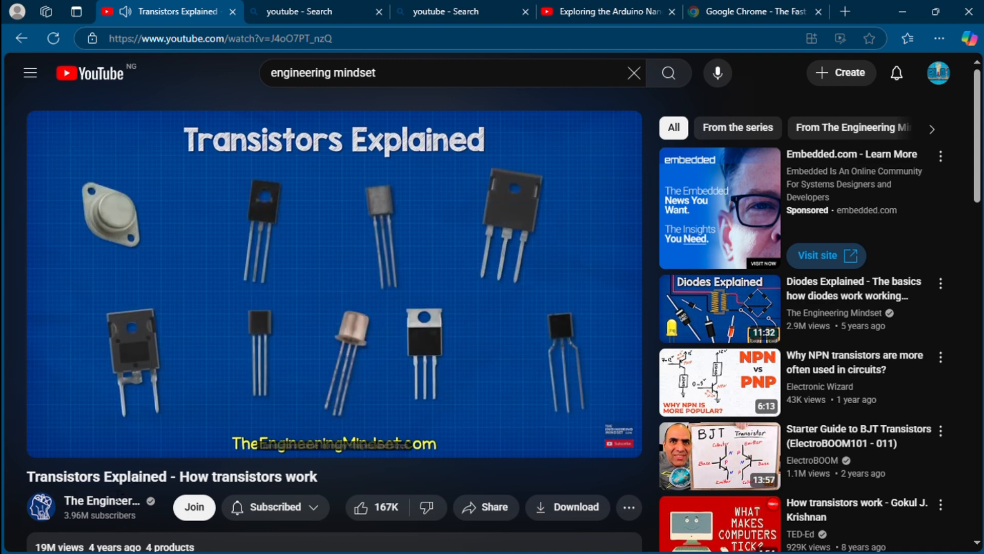
pyautogui.moveTo(118, 509)
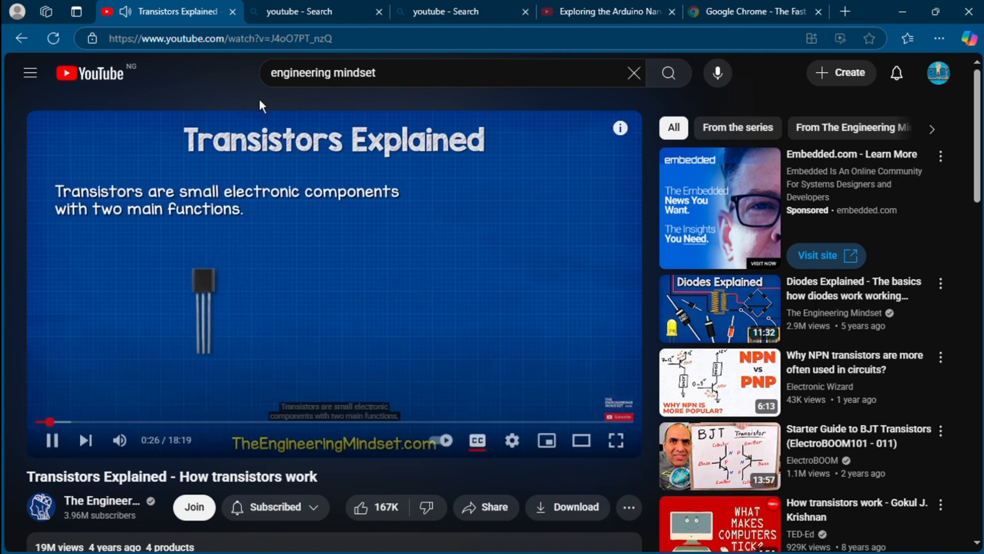
pyautogui.moveTo(267, 215)
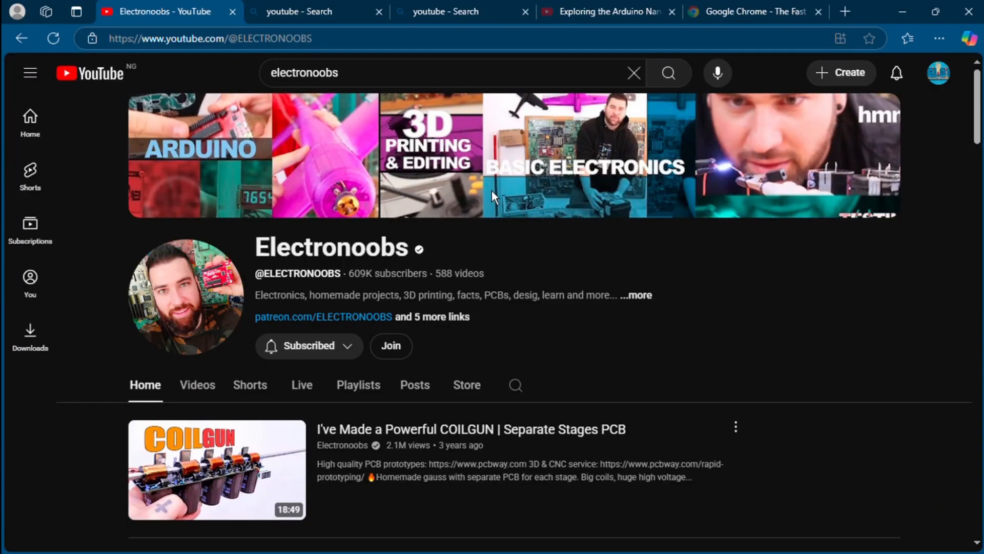
pyautogui.moveTo(491, 253)
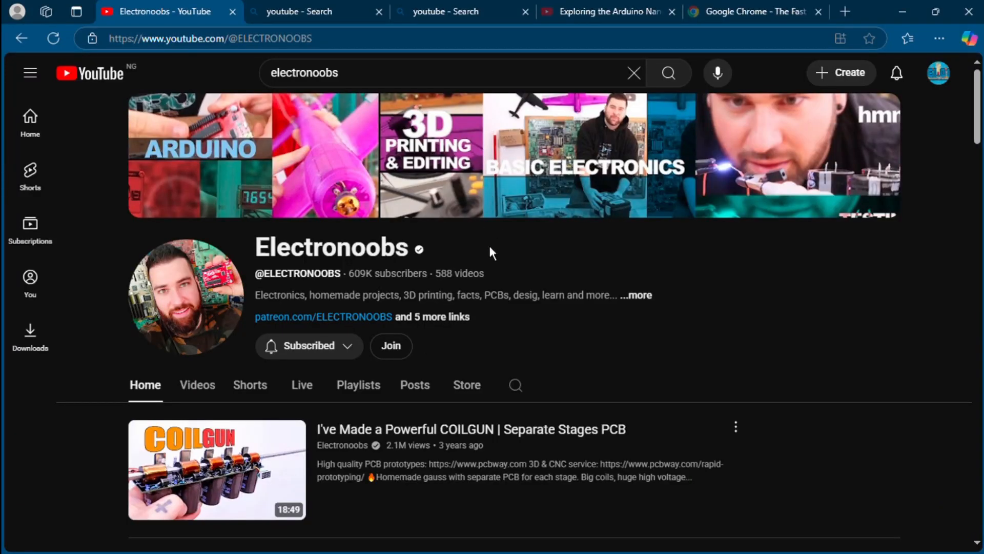
# Browse down the Electronoobs Home page and play the serial communication protocols video.
pyautogui.scroll(-3)
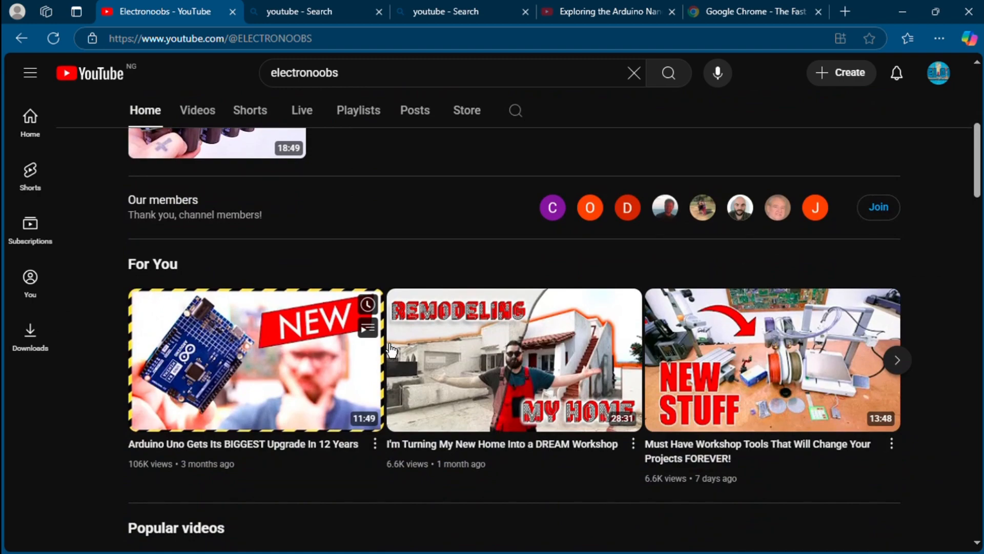
pyautogui.scroll(-3)
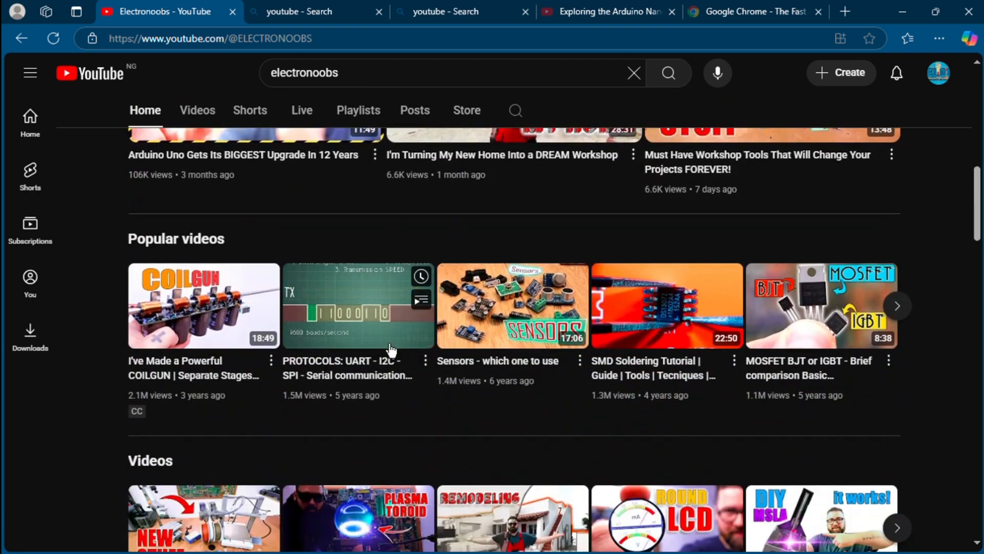
pyautogui.scroll(3)
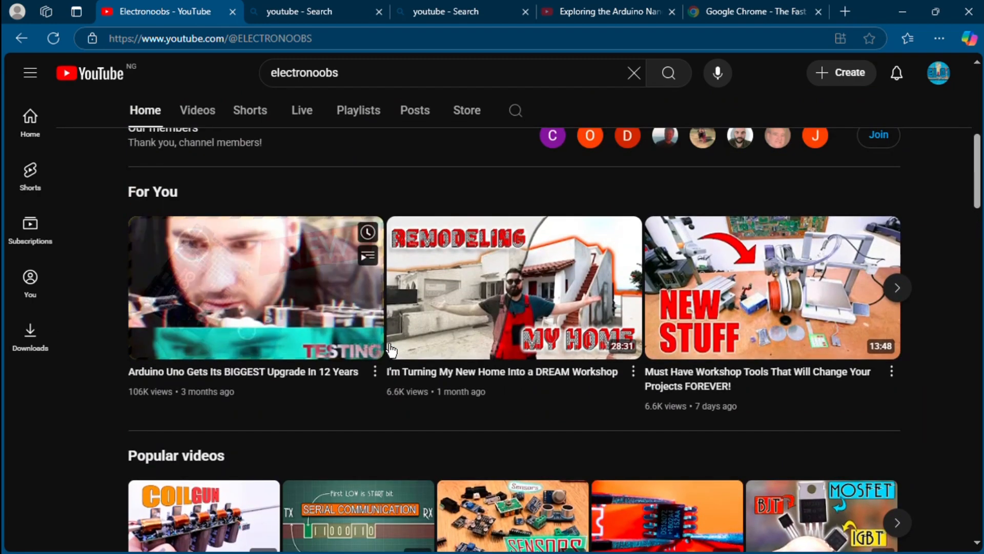
pyautogui.scroll(-3)
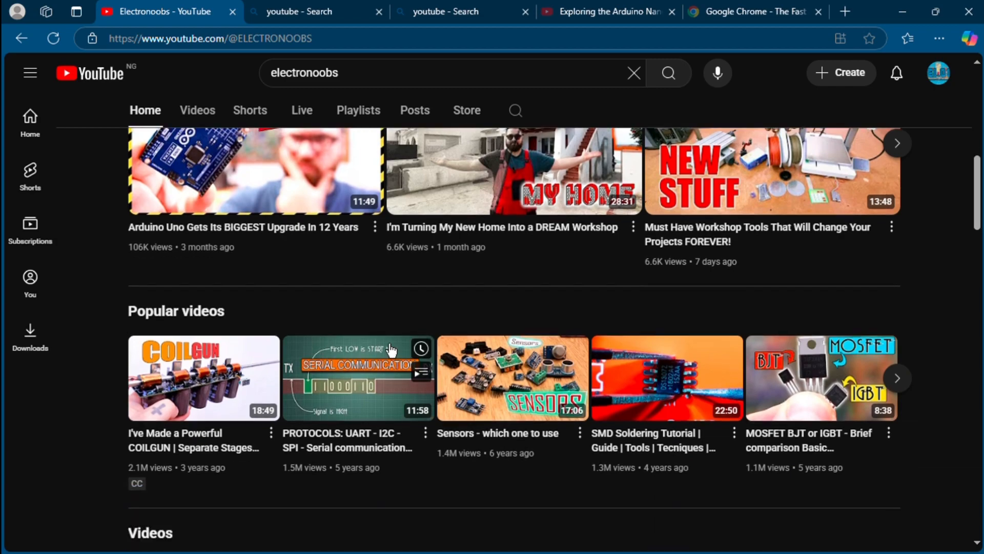
pyautogui.scroll(-3)
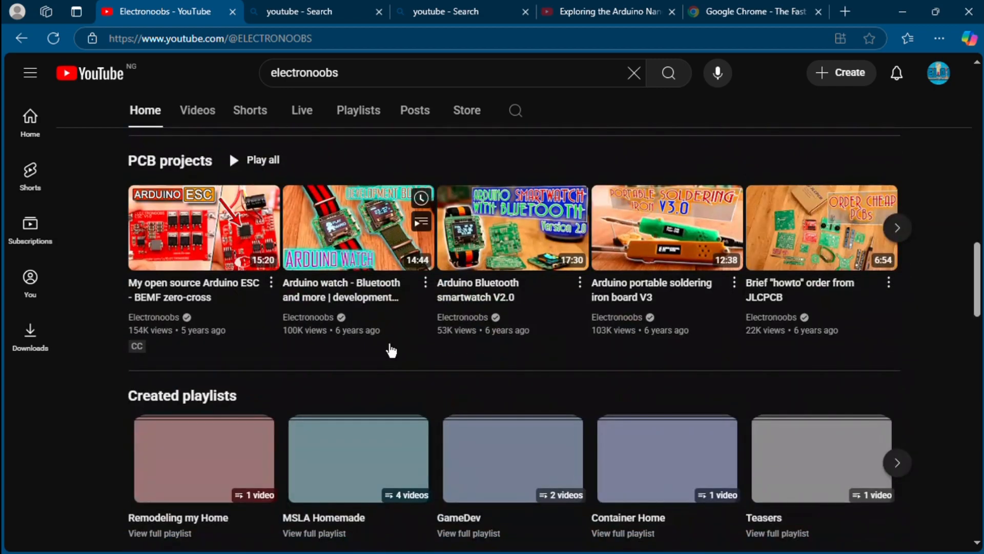
pyautogui.scroll(-3)
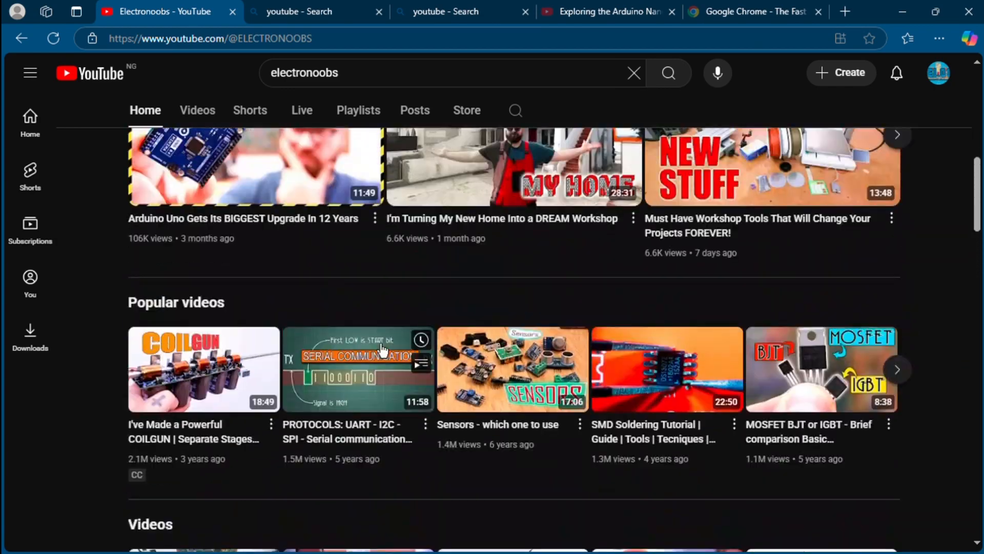
pyautogui.click(197, 109)
pyautogui.write('great scott')
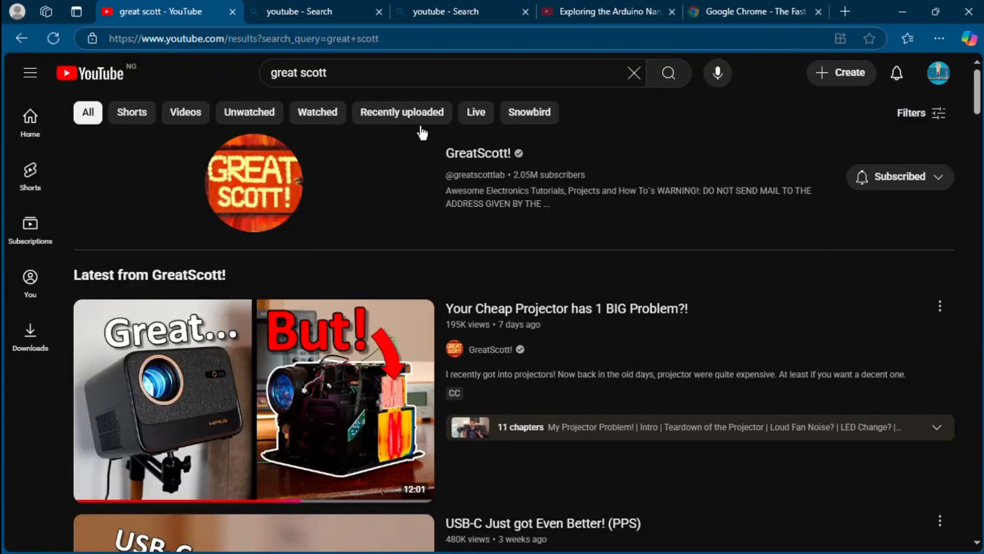
# Go to the GreatScott! channel from the results and switch to its Videos listing.
pyautogui.click(476, 153)
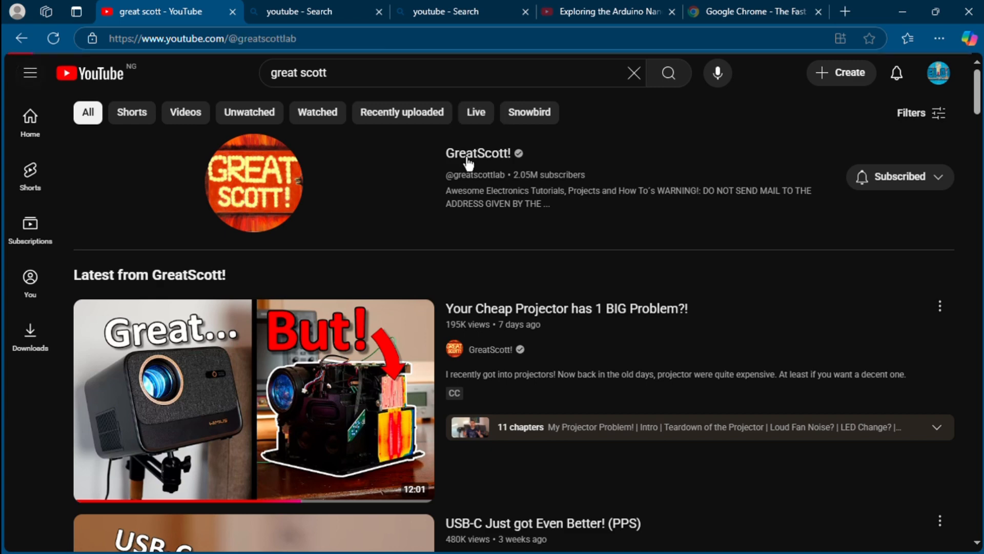
pyautogui.click(477, 153)
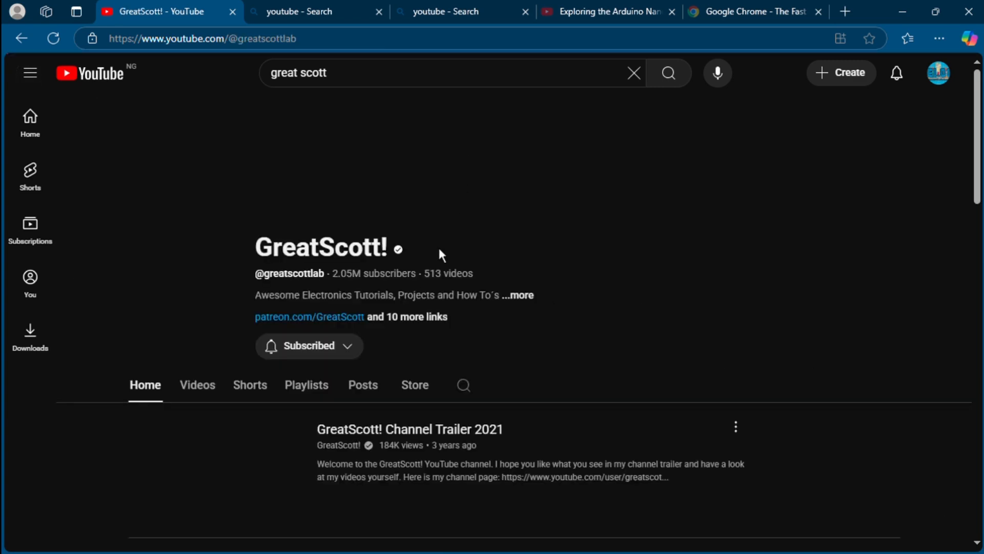
pyautogui.scroll(-3)
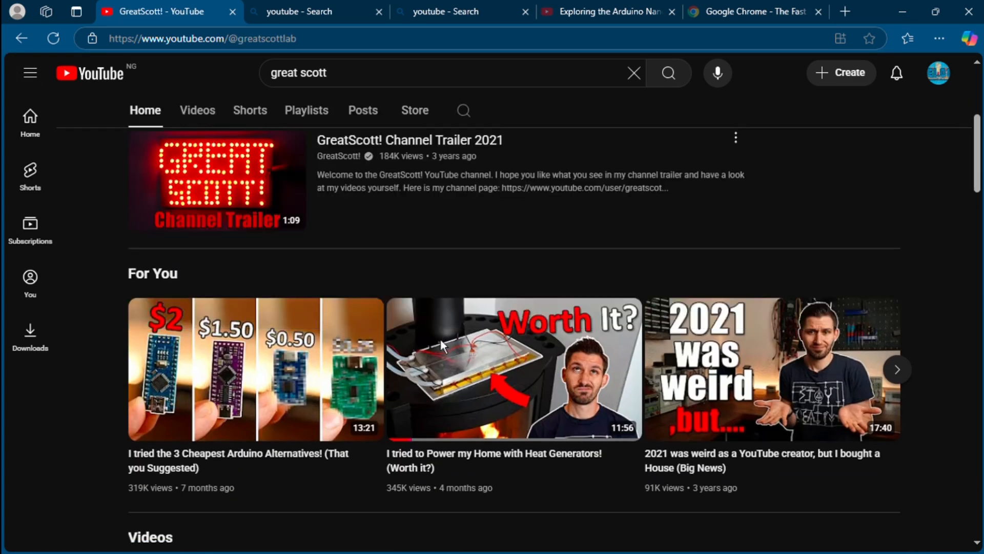
pyautogui.scroll(-3)
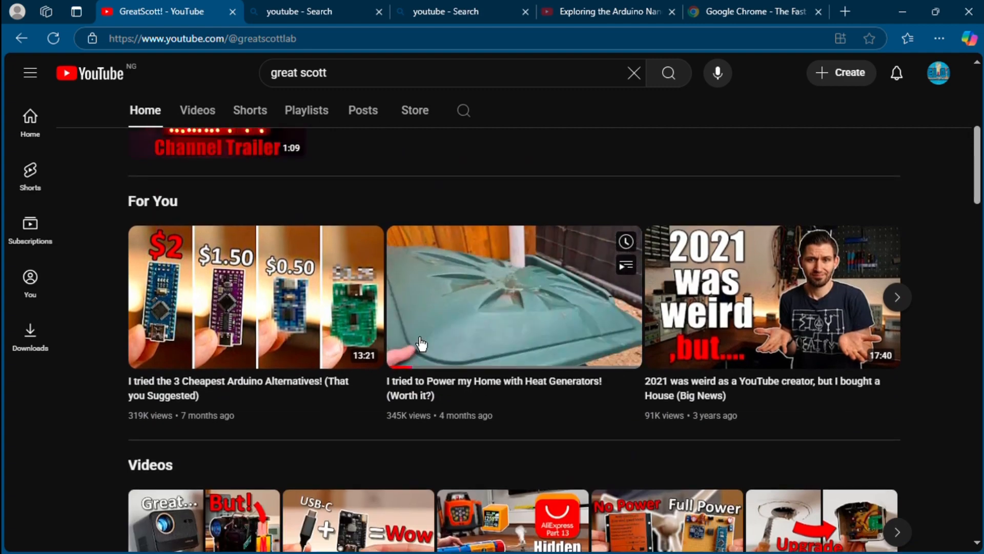
pyautogui.scroll(3)
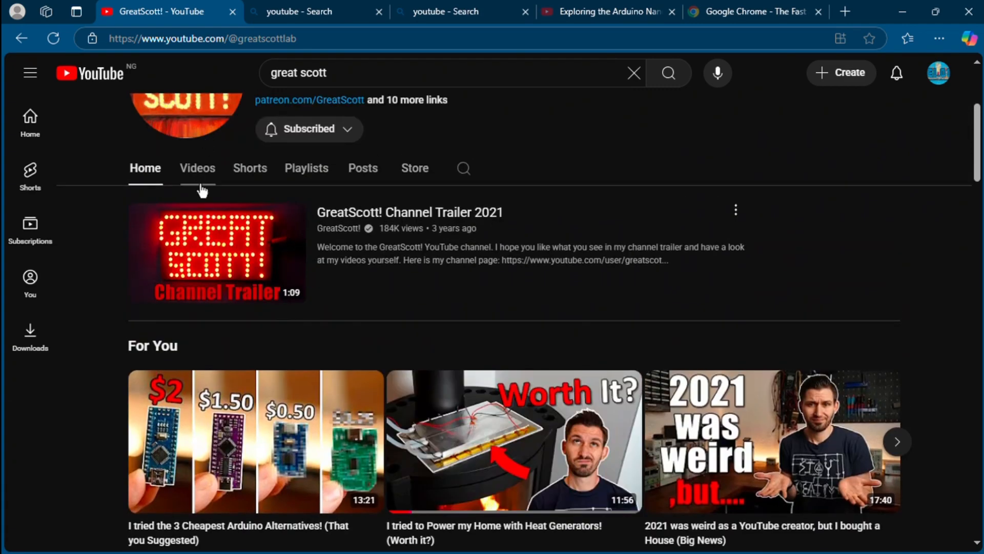
pyautogui.click(196, 167)
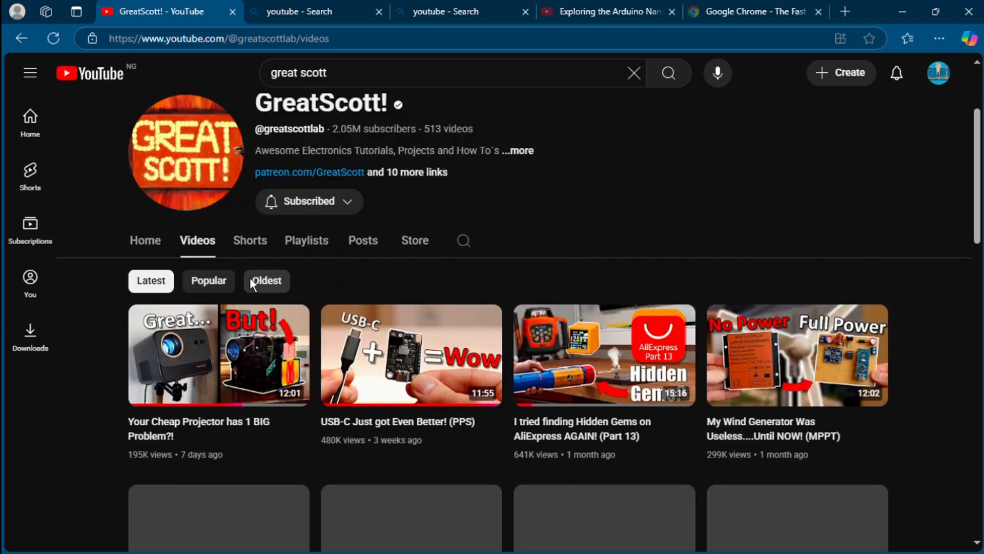
# Scroll down the GreatScott! uploads back to videos from two years ago.
pyautogui.scroll(-3)
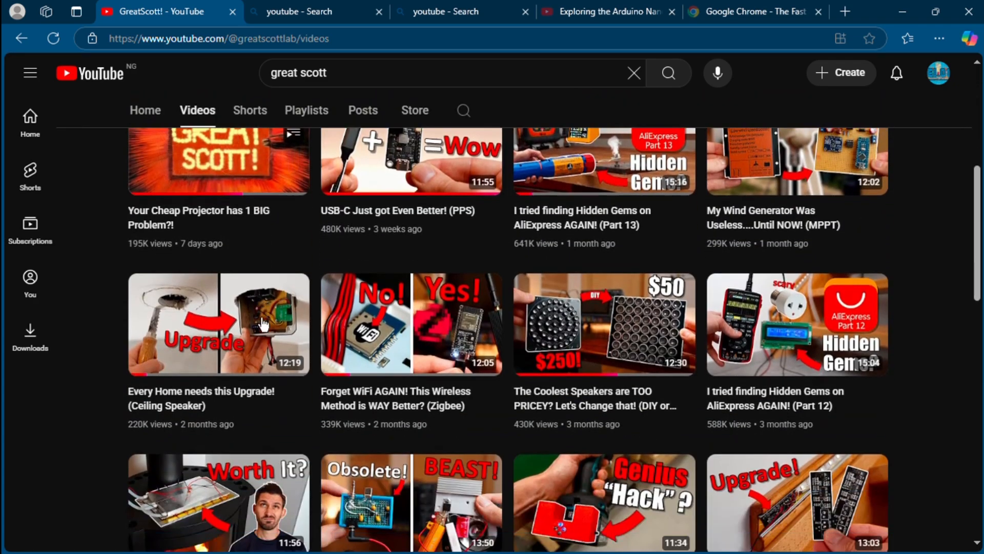
pyautogui.scroll(-3)
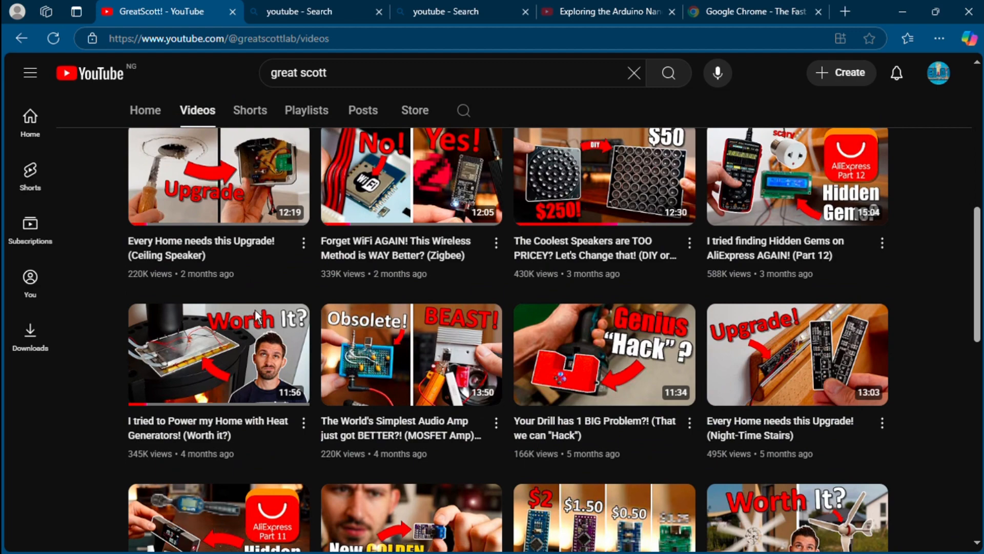
pyautogui.scroll(-3)
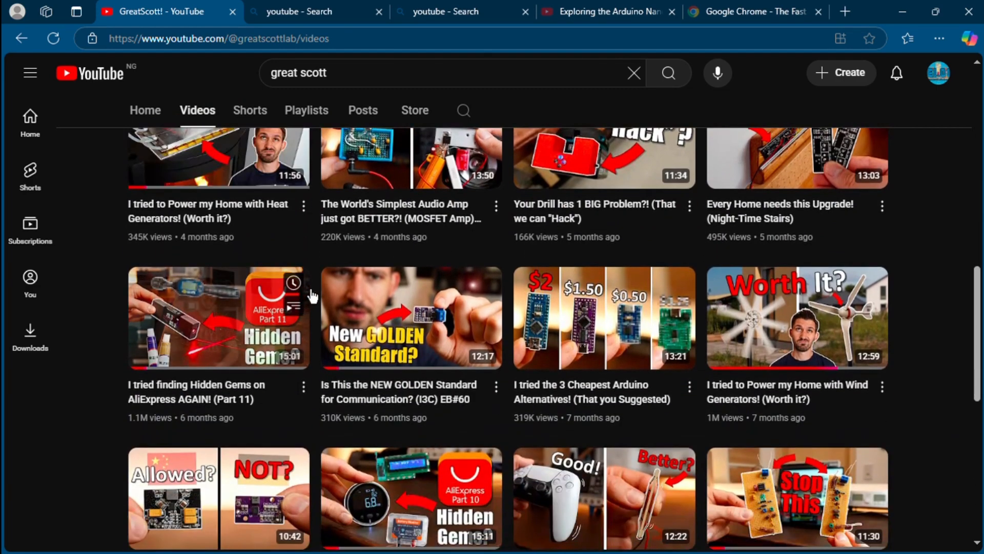
pyautogui.scroll(-3)
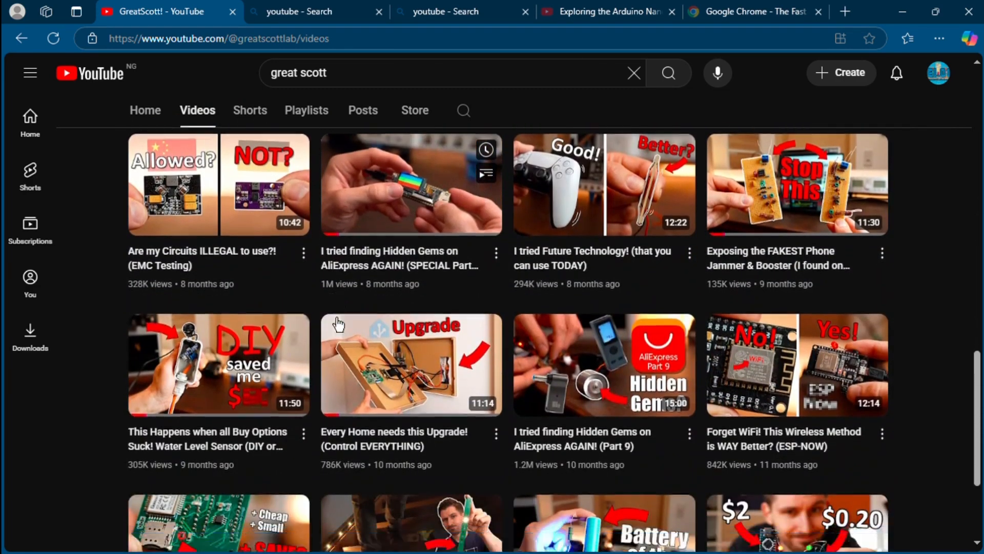
pyautogui.scroll(-3)
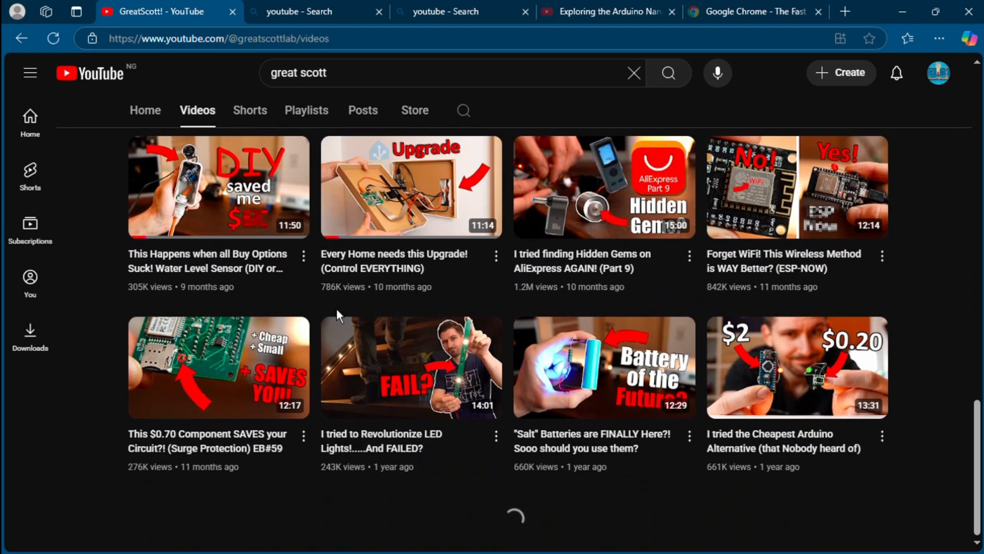
pyautogui.scroll(-3)
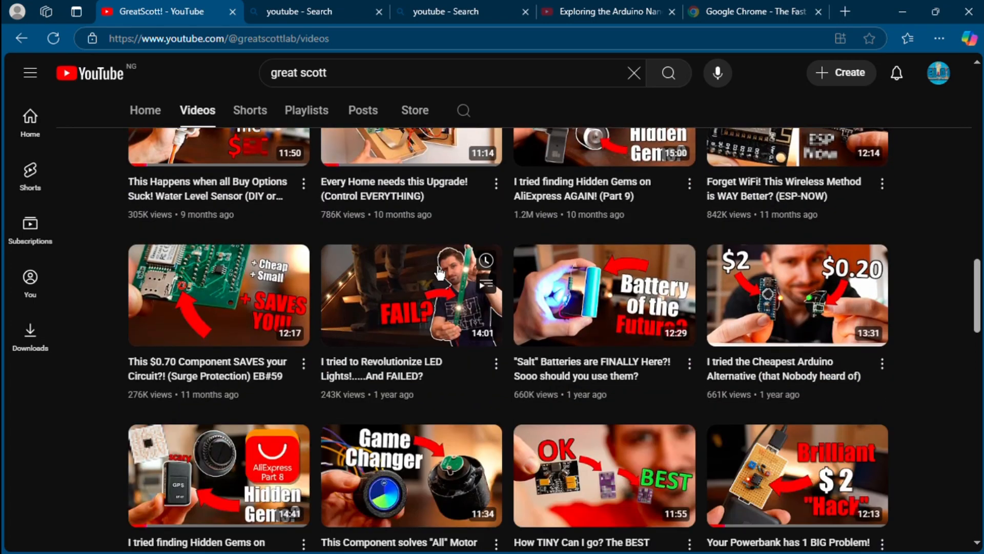
pyautogui.scroll(-3)
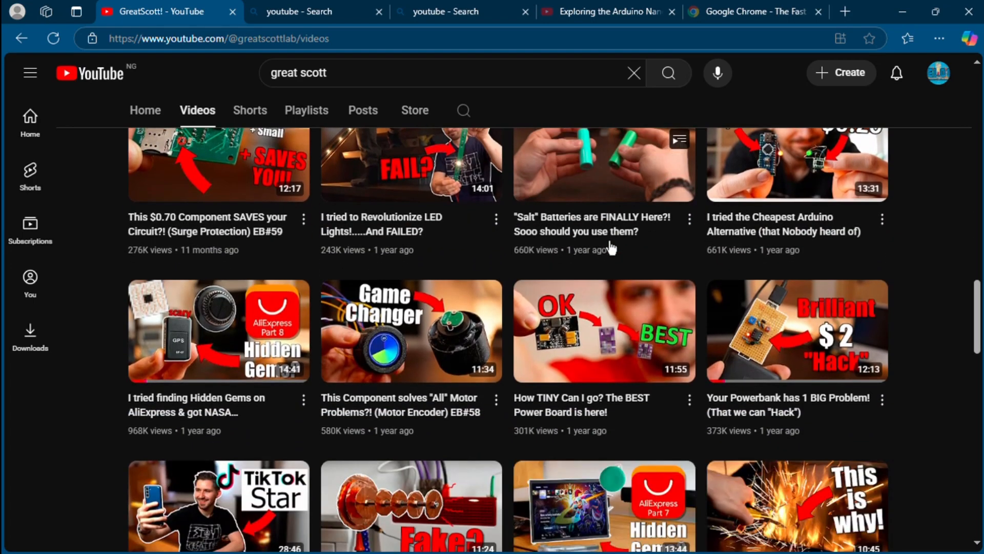
pyautogui.scroll(-3)
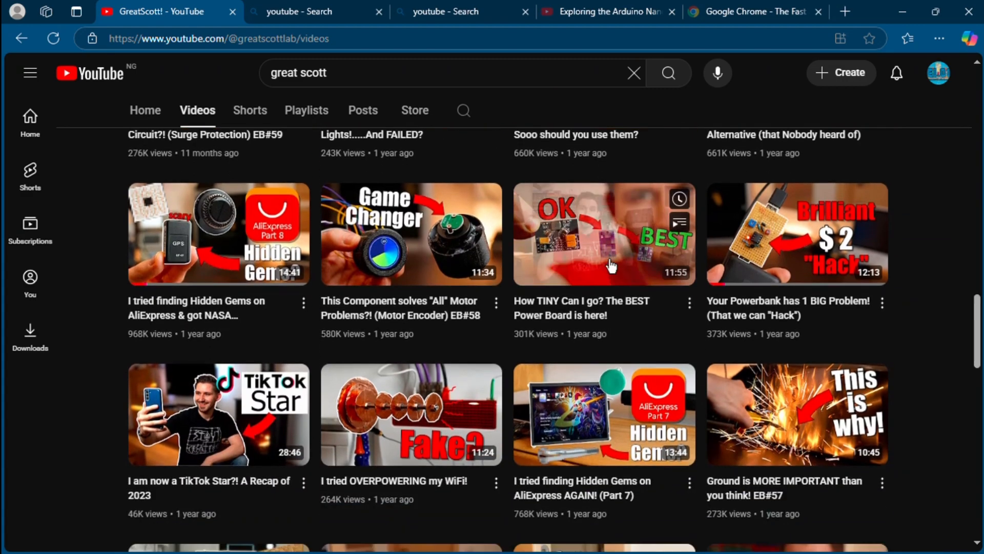
pyautogui.scroll(-3)
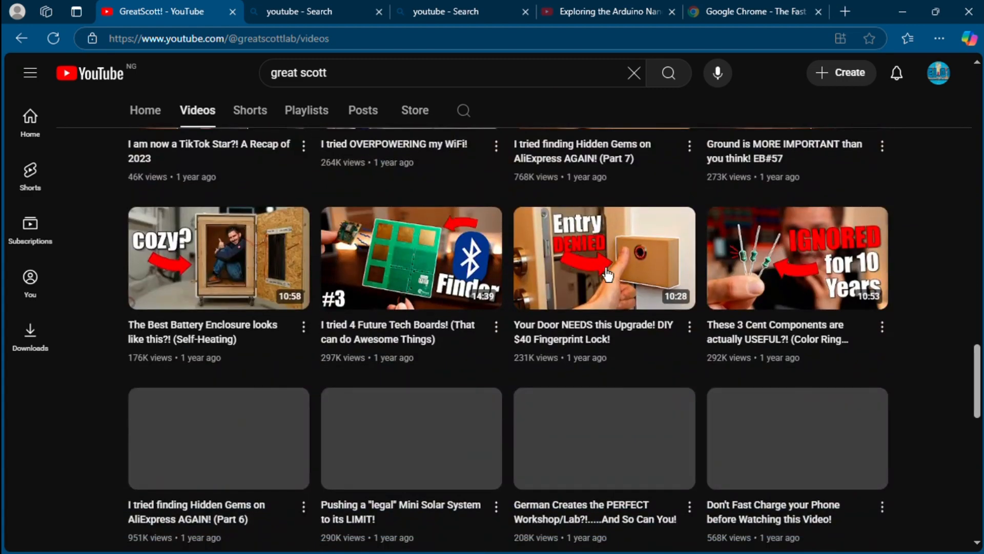
pyautogui.scroll(-3)
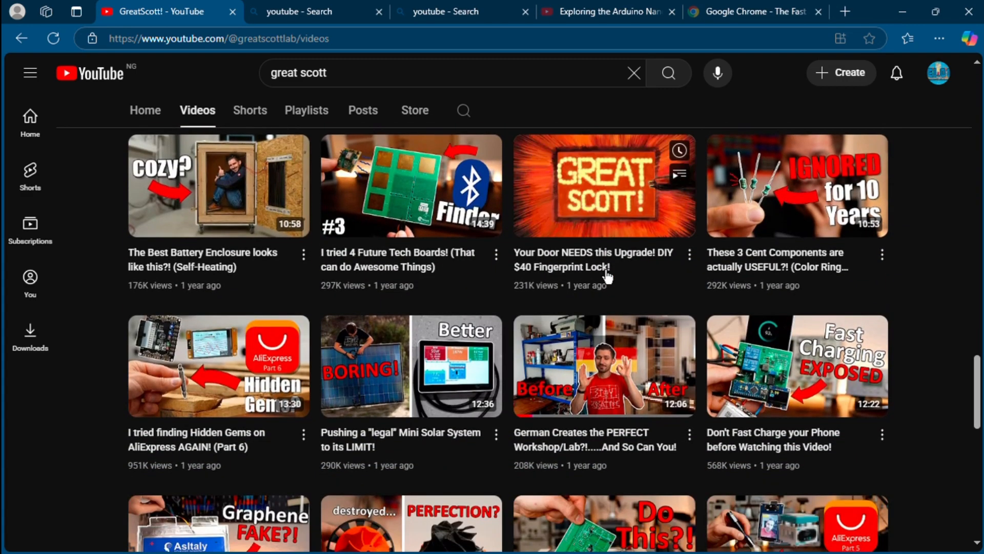
pyautogui.scroll(-3)
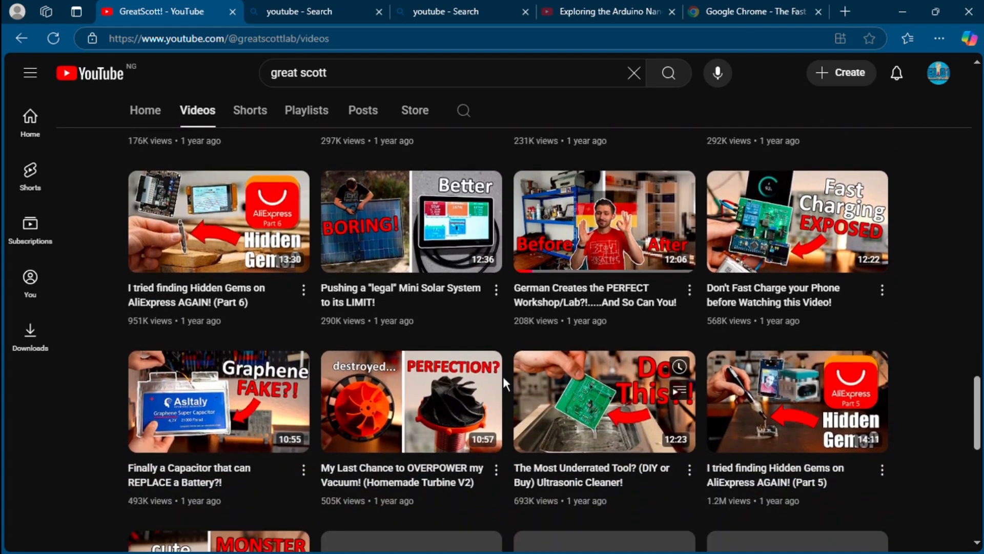
pyautogui.scroll(-3)
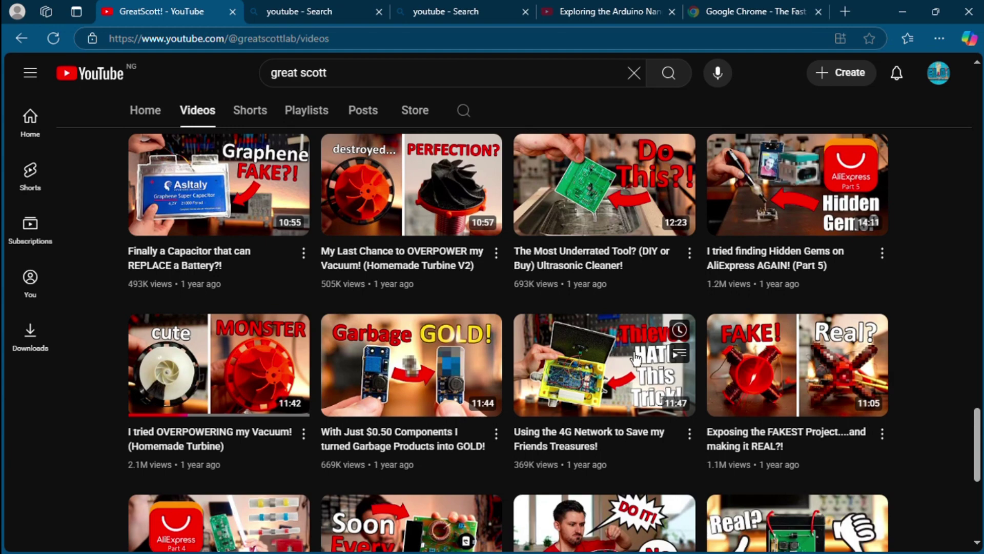
pyautogui.scroll(-3)
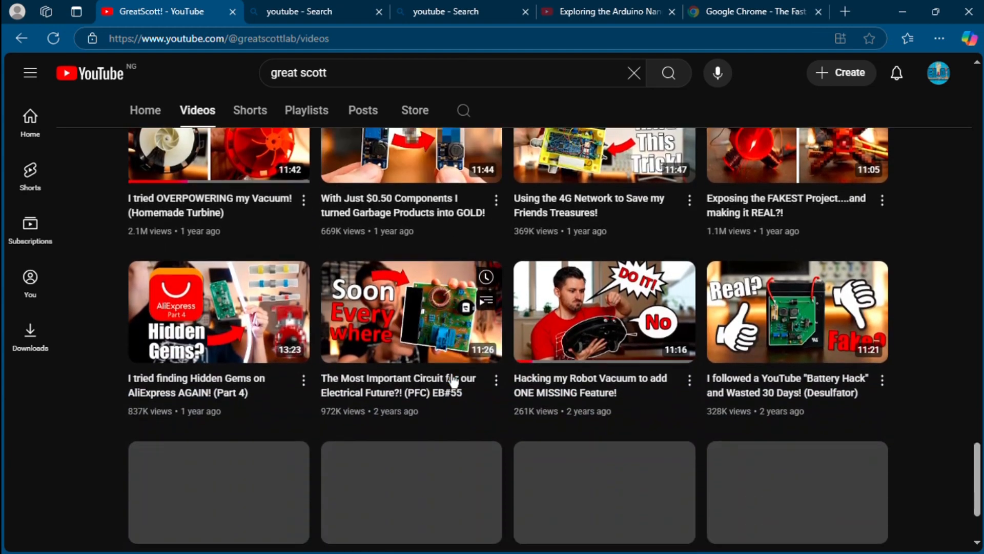
pyautogui.scroll(-3)
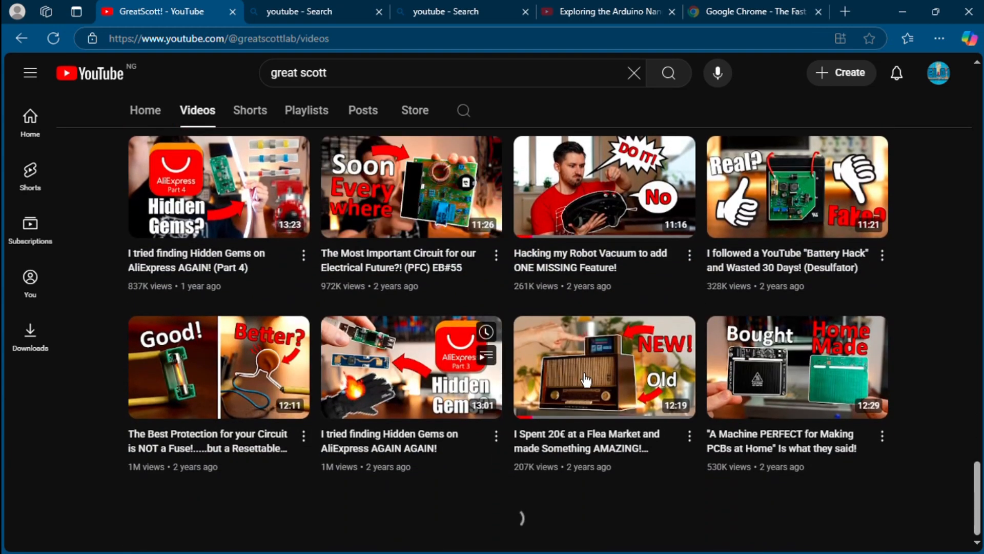
pyautogui.scroll(-3)
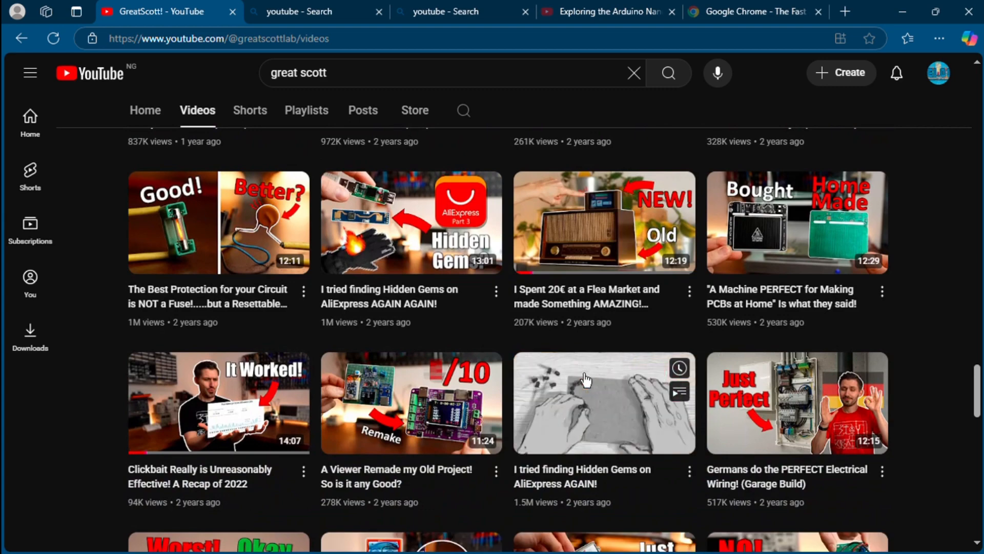
pyautogui.scroll(-3)
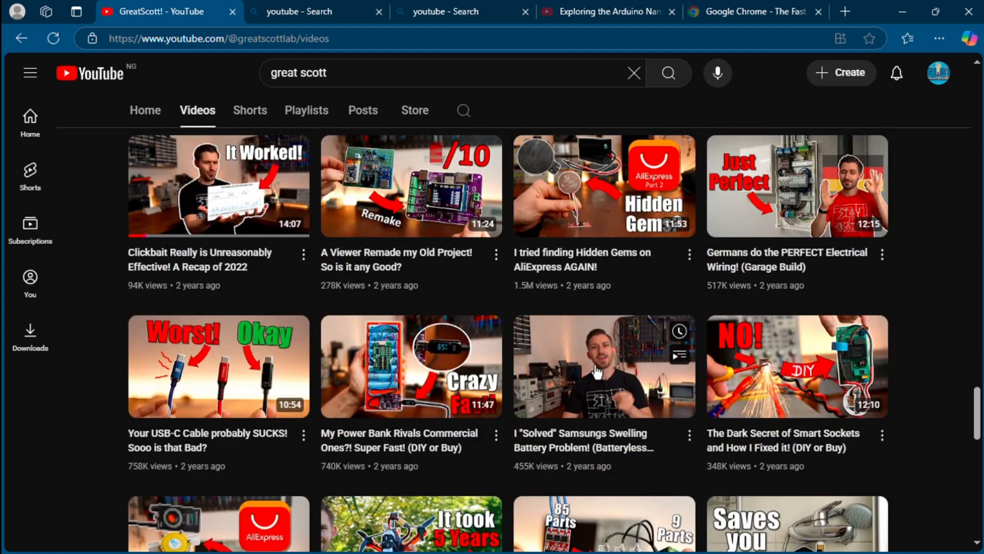
pyautogui.scroll(-3)
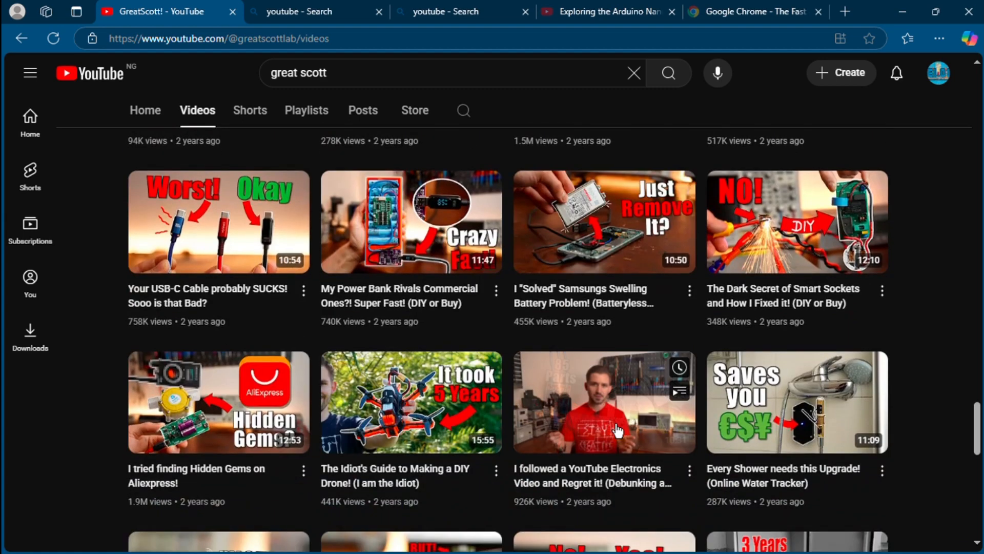
pyautogui.scroll(-3)
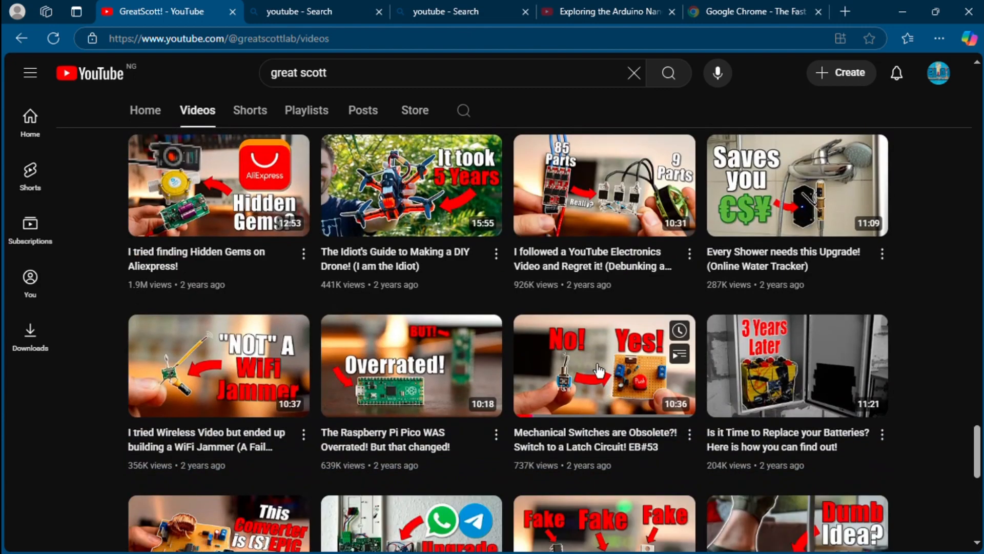
pyautogui.scroll(-3)
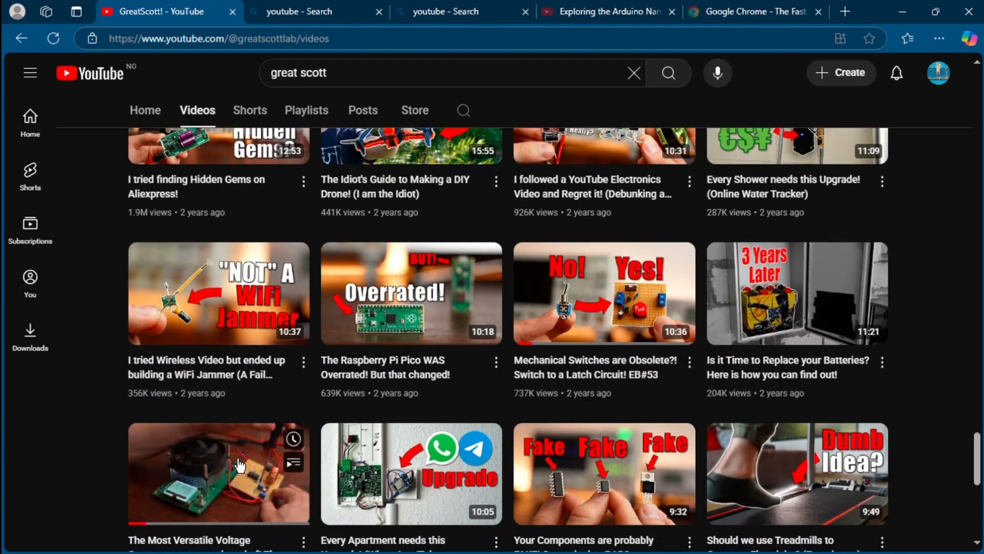
# Play GreatScott!'s (S)EPIC voltage converter video, then move on to ElectroBOOM's Talking with Arcs video.
pyautogui.click(217, 472)
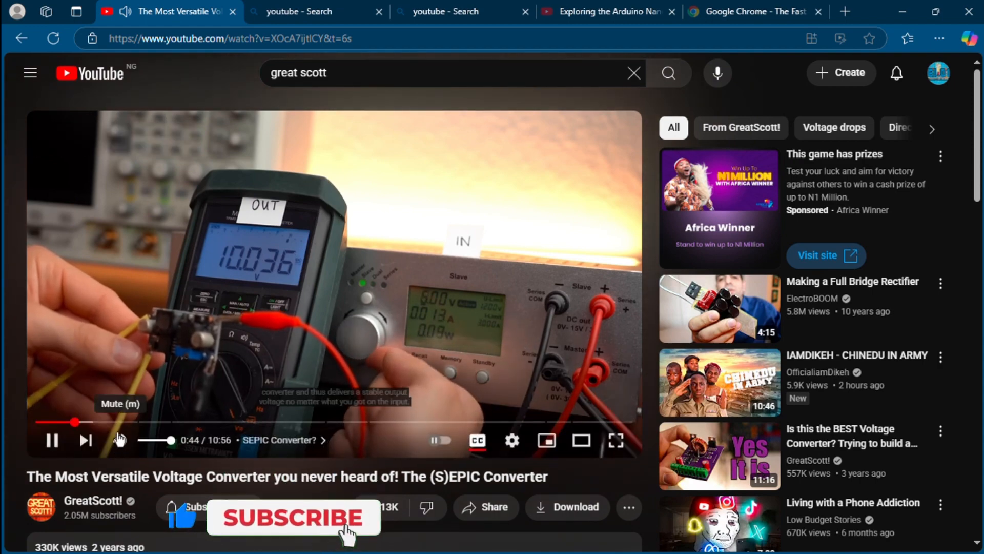
pyautogui.click(292, 517)
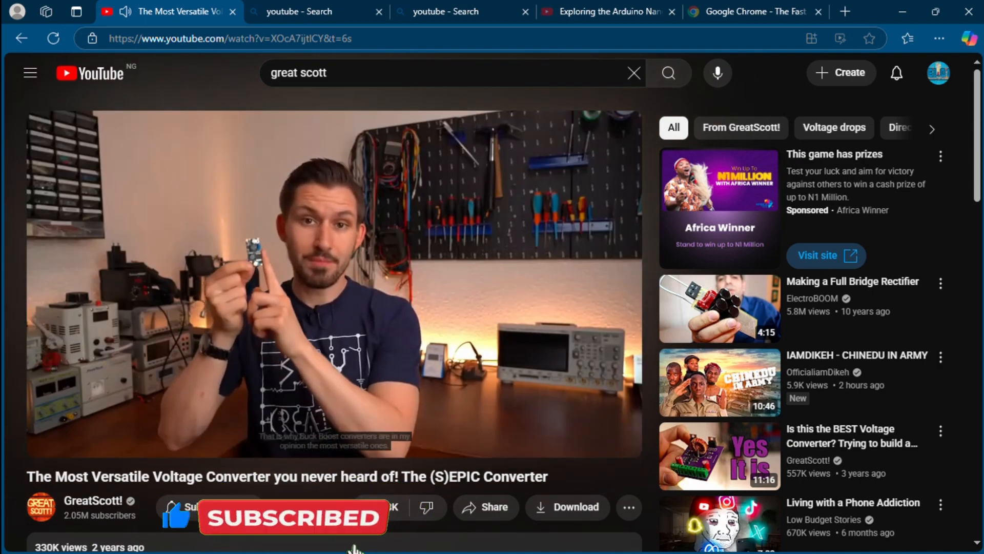
pyautogui.click(369, 507)
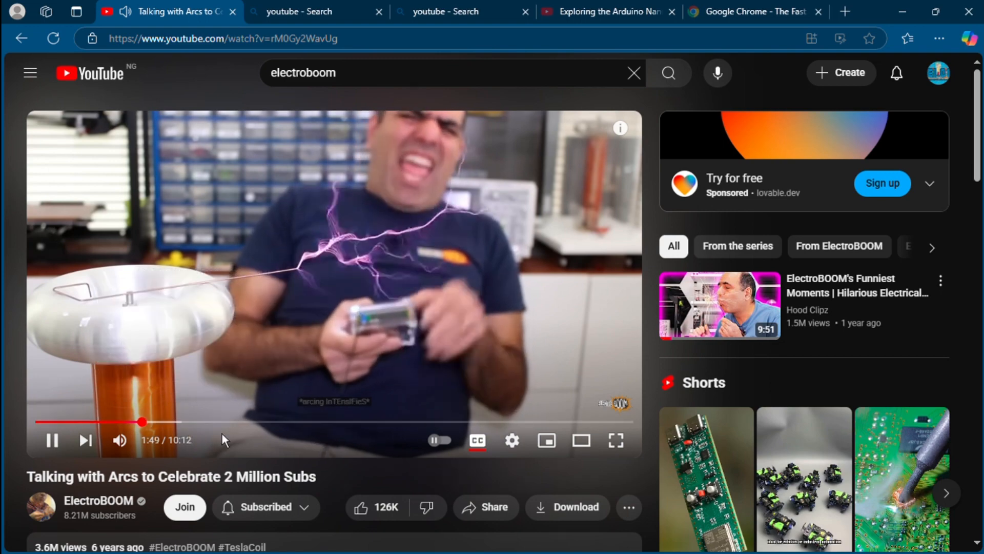
pyautogui.moveTo(257, 421)
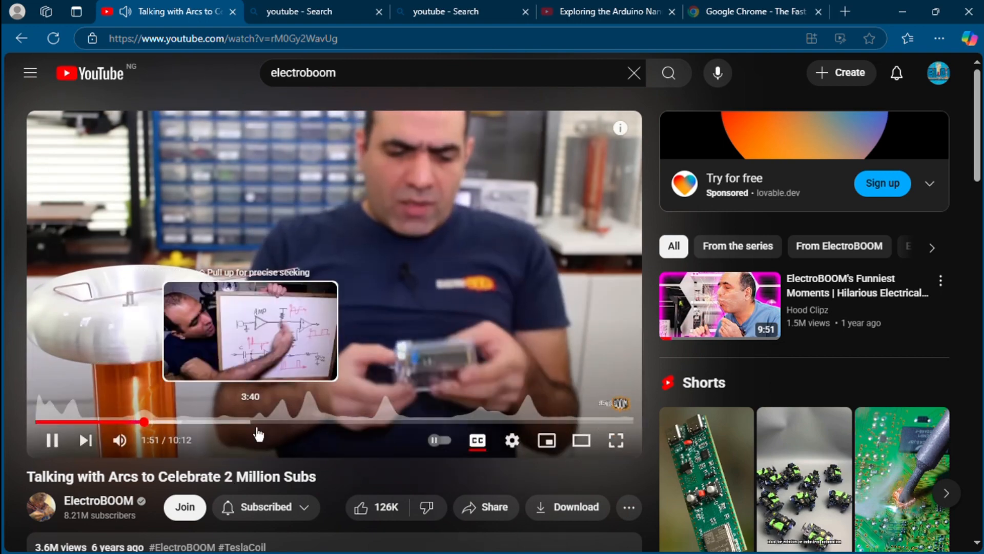
pyautogui.moveTo(364, 432)
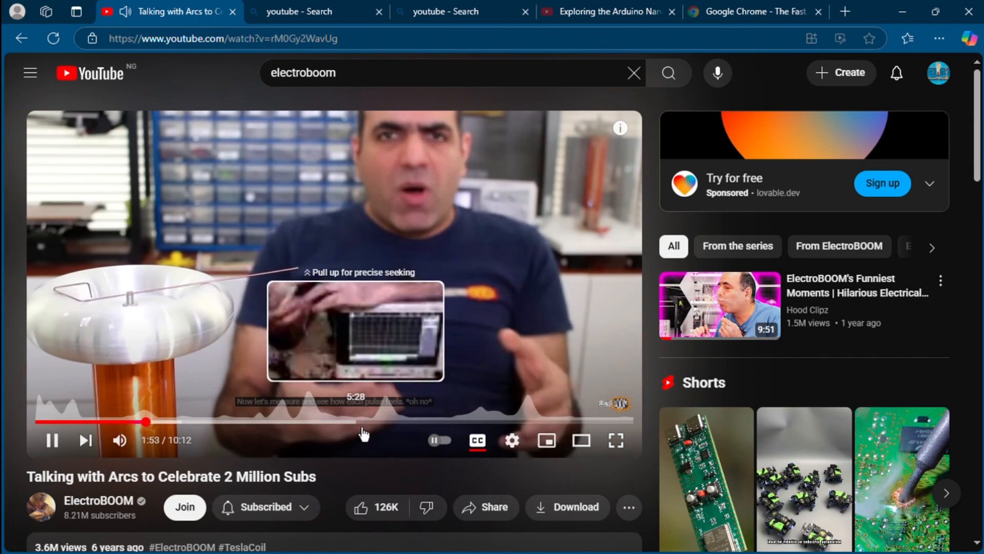